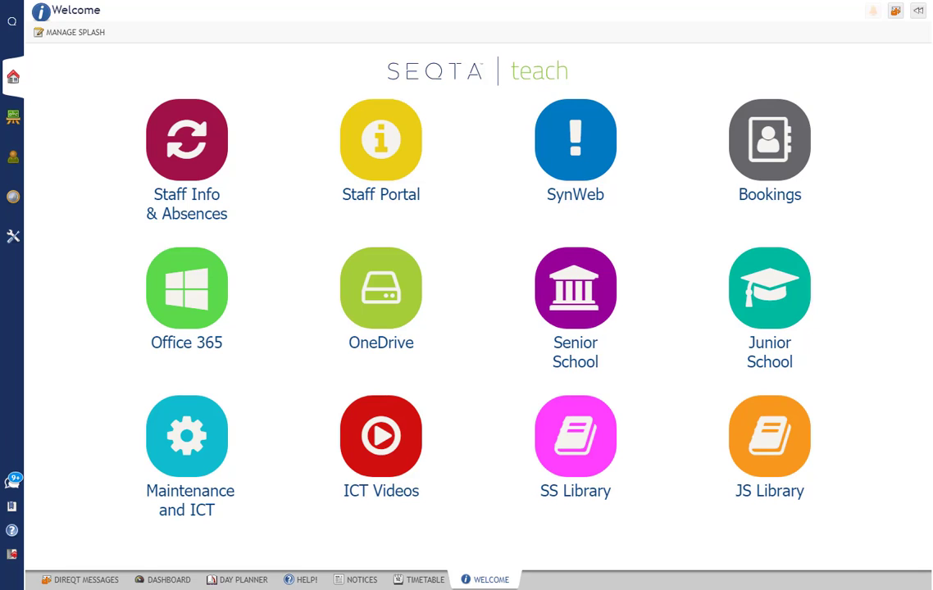
mouse_move(14, 131)
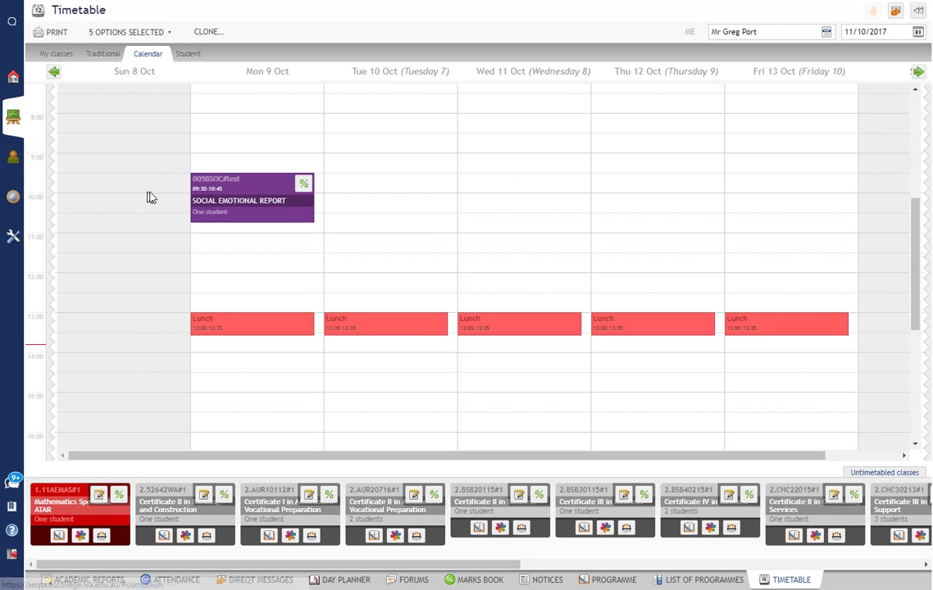
Open the Mathematics Specialist ATAR Year 11 programme cover page from the timetable
click(110, 52)
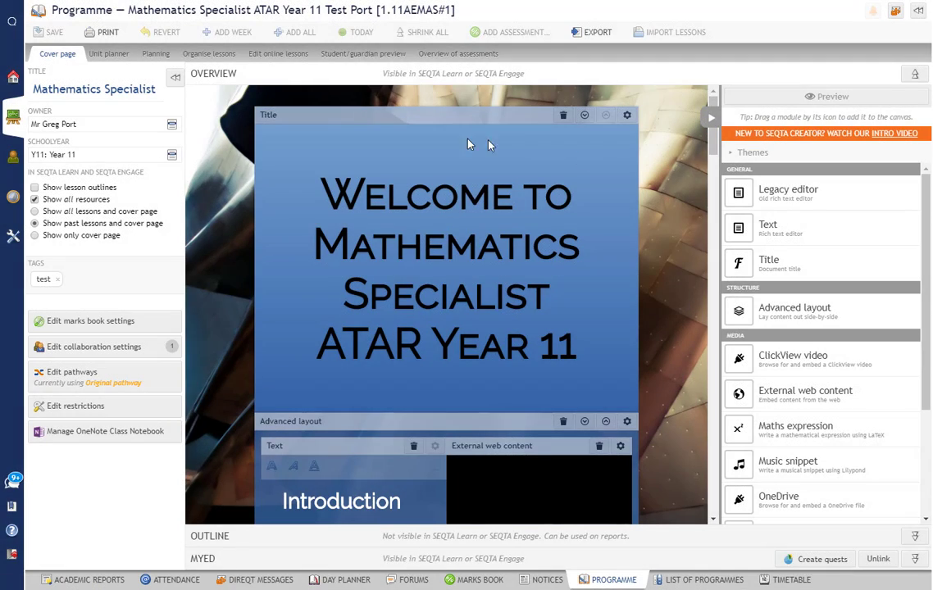
mouse_move(704, 130)
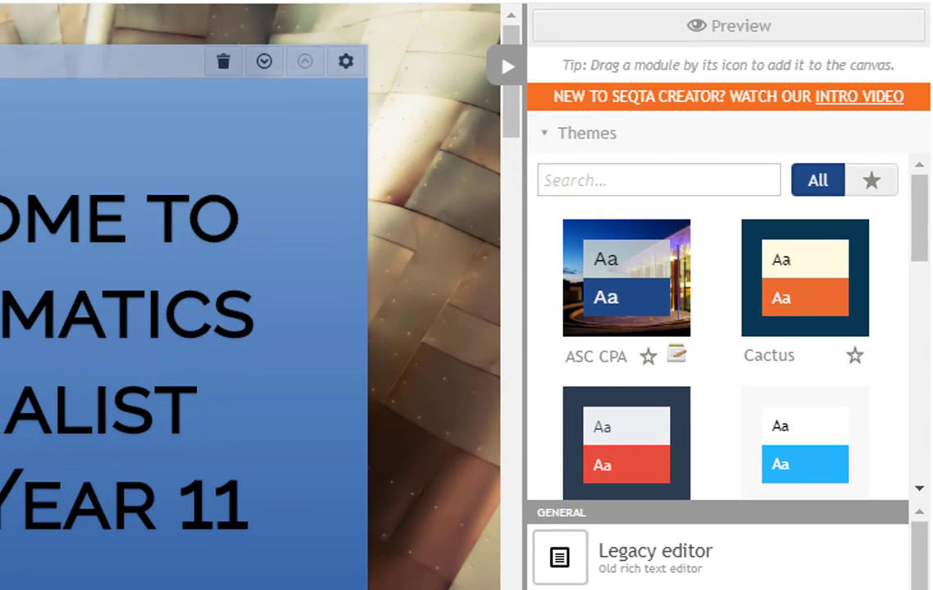
Scroll down the Themes panel to reach the ASC CPA theme
scroll(down, 3)
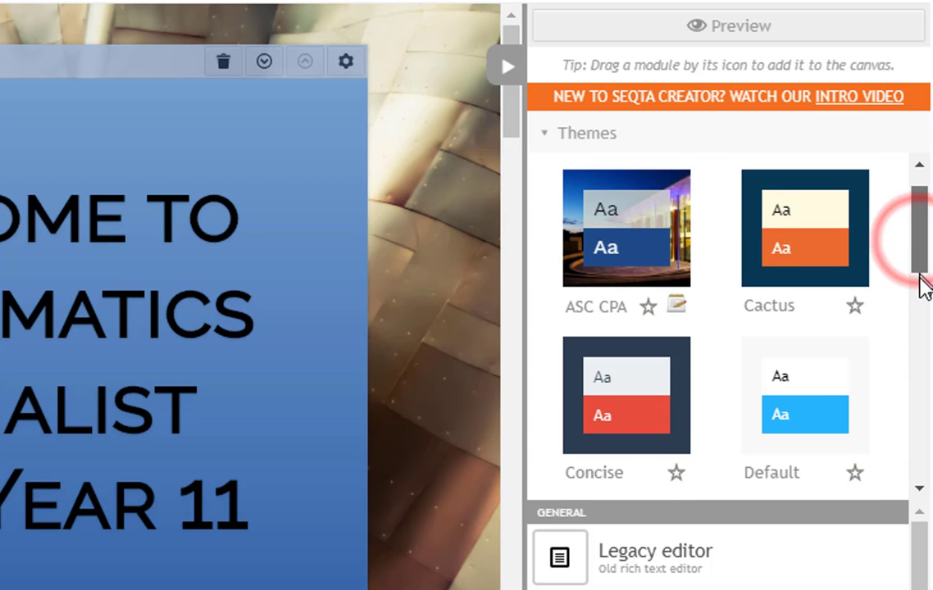
scroll(down, 3)
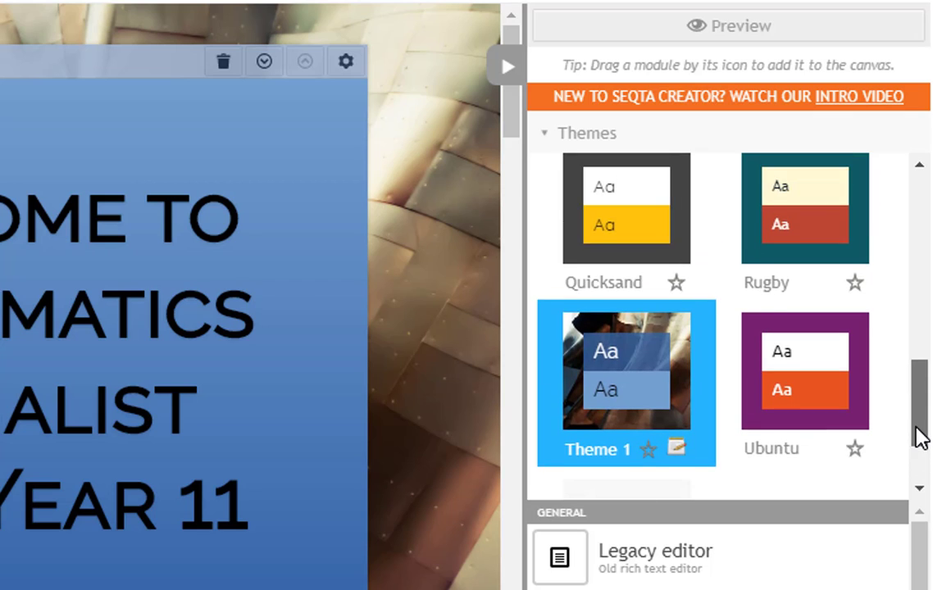
scroll(down, 3)
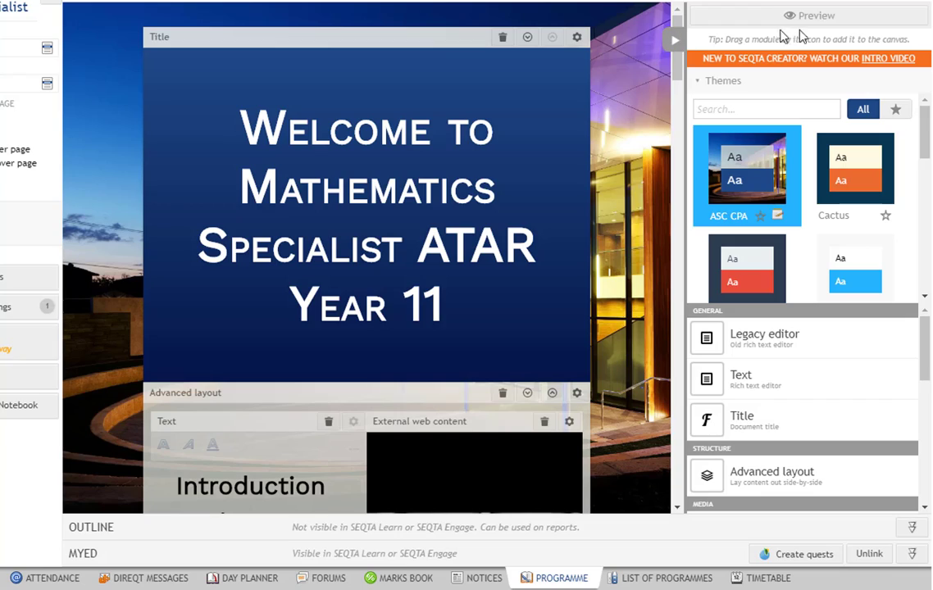
click(811, 15)
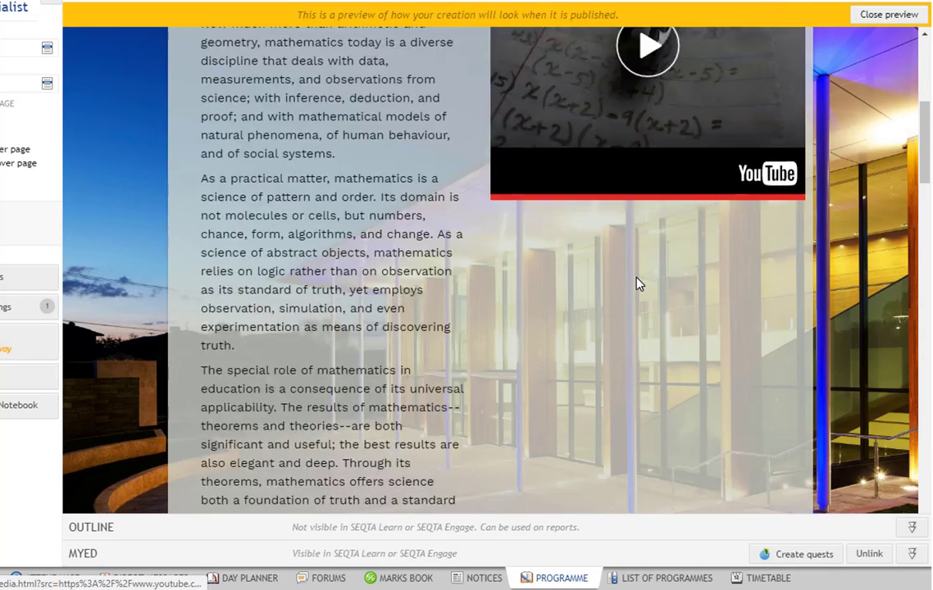
scroll(down, 3)
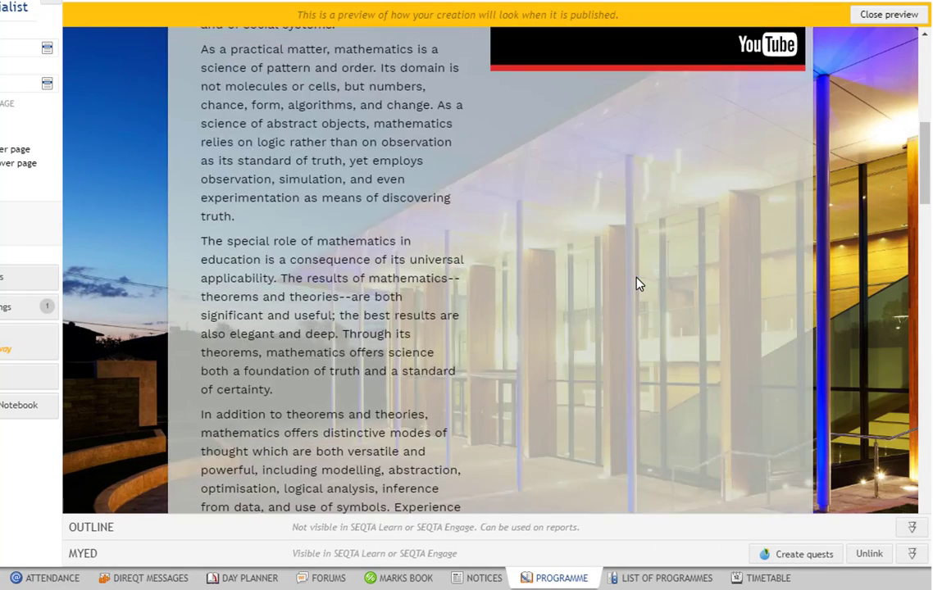
scroll(up, 3)
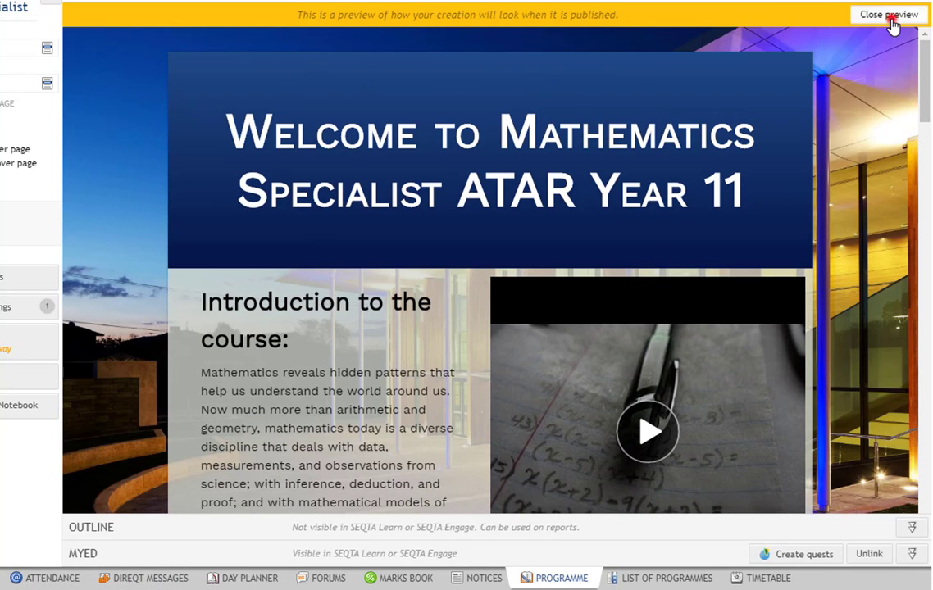
click(889, 13)
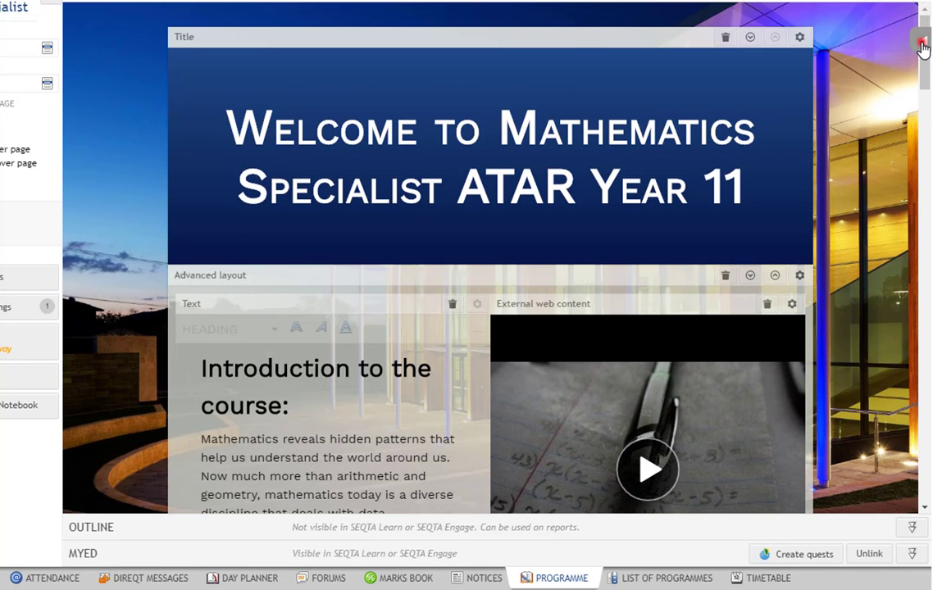
Apply the orange Cactus theme, then add a new custom theme from the Themes list
click(922, 40)
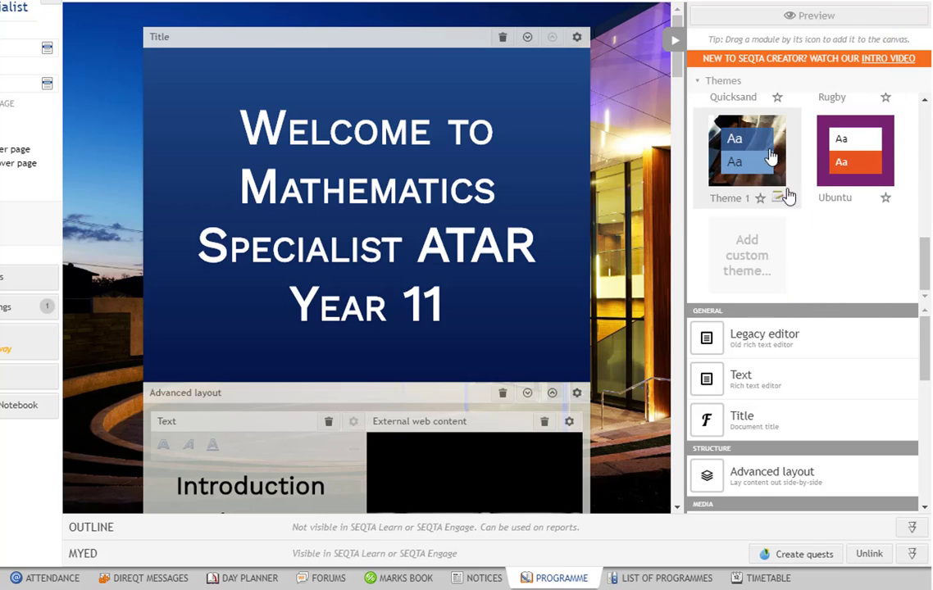
click(748, 156)
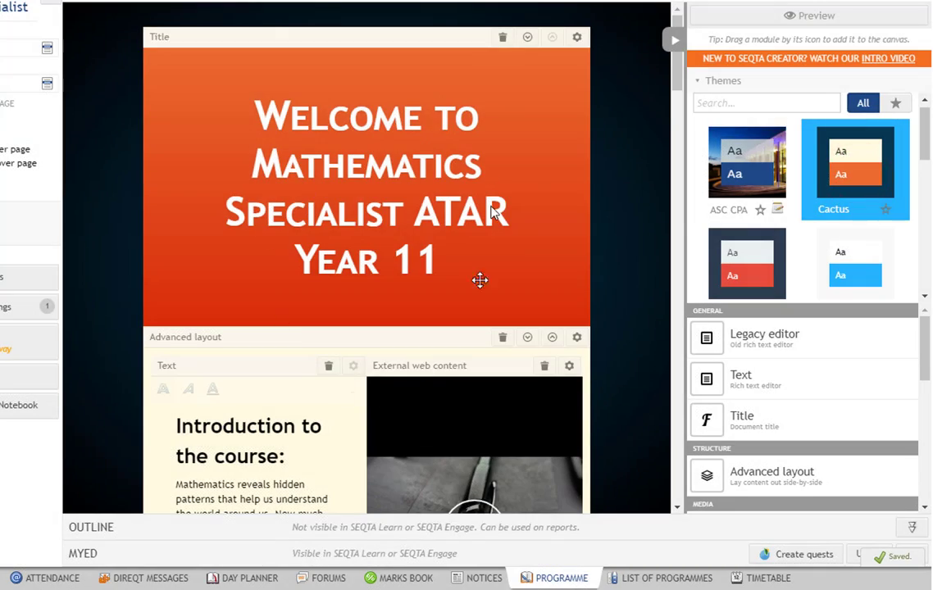
scroll(down, 3)
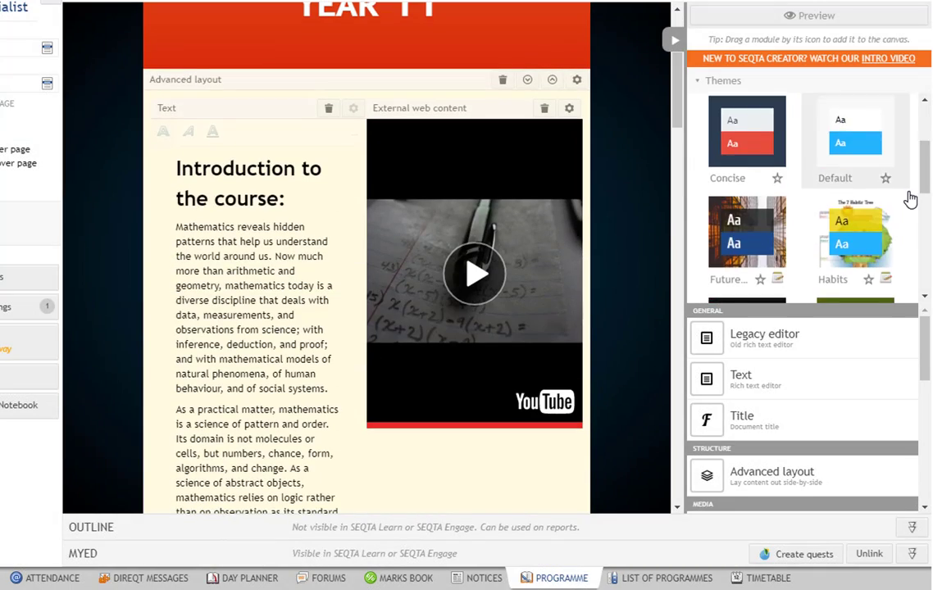
scroll(down, 3)
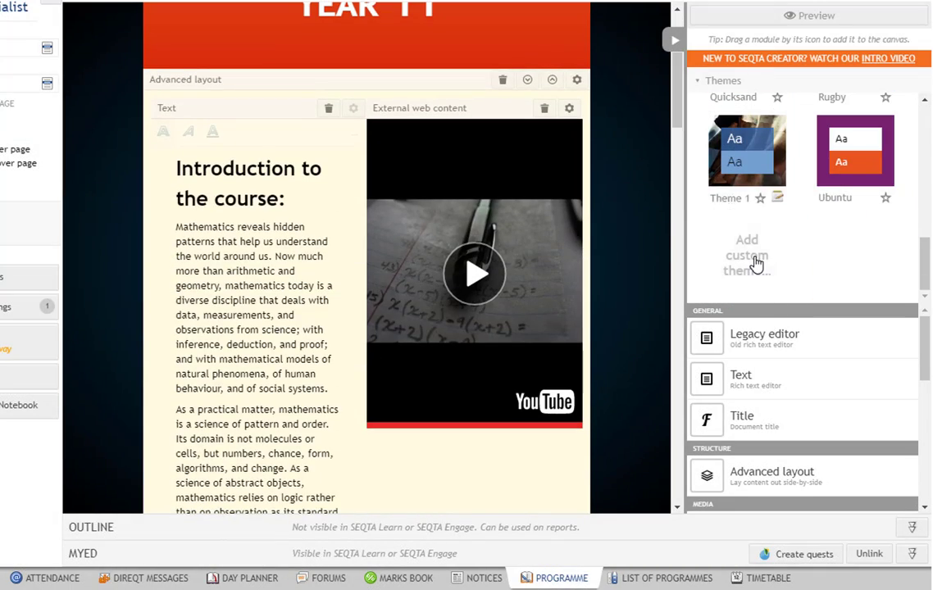
click(747, 256)
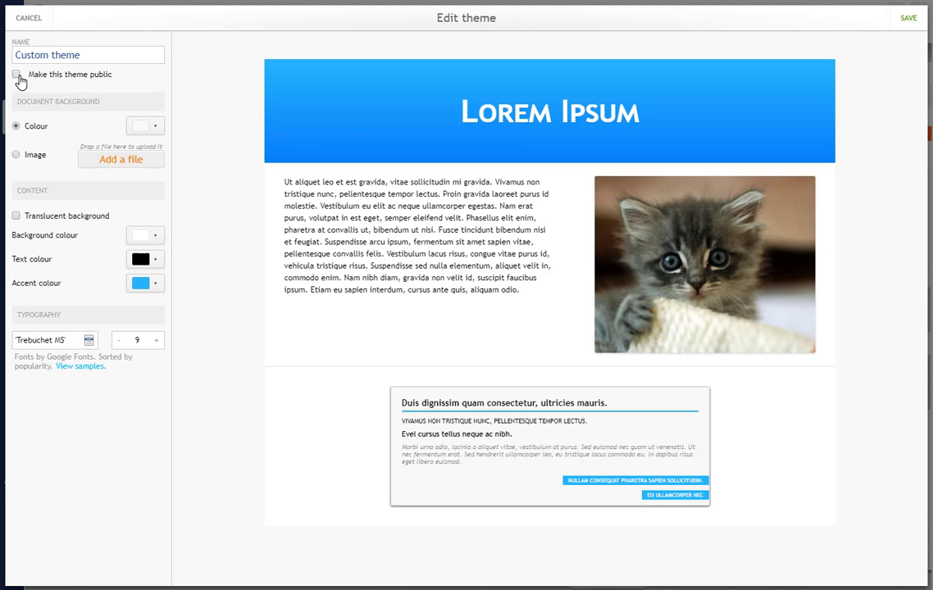
Make the new theme public and rename it to Theme 2
click(19, 76)
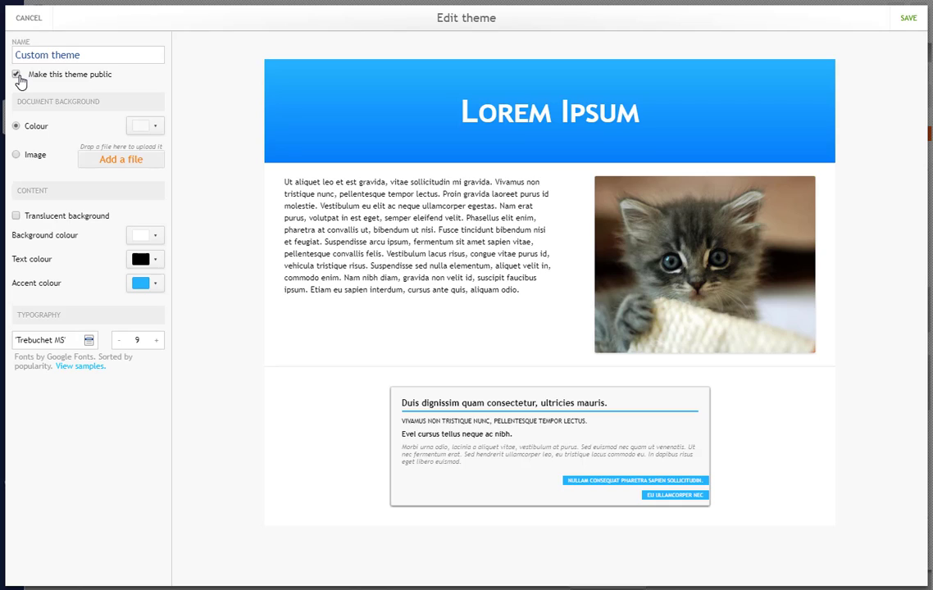
click(92, 56)
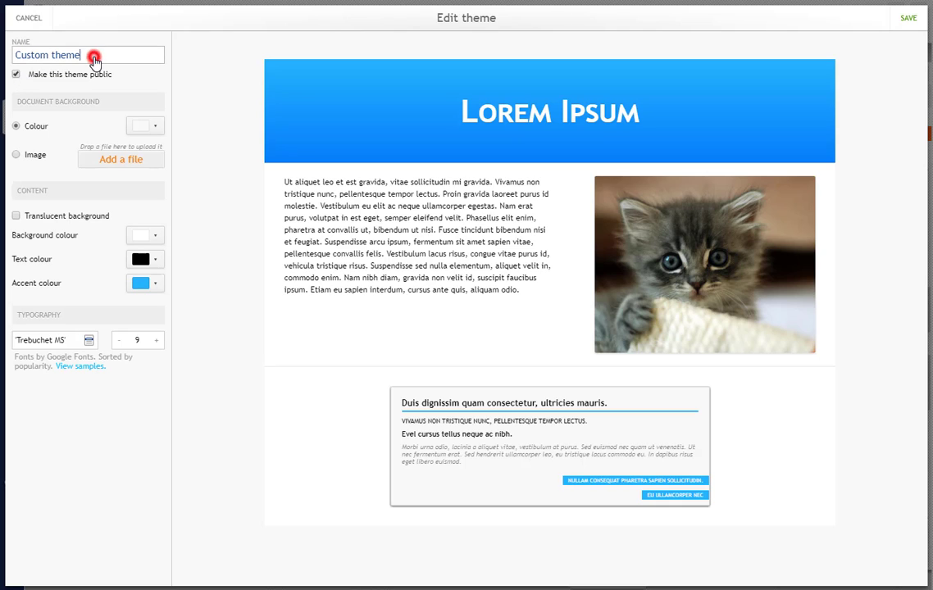
text(TH)
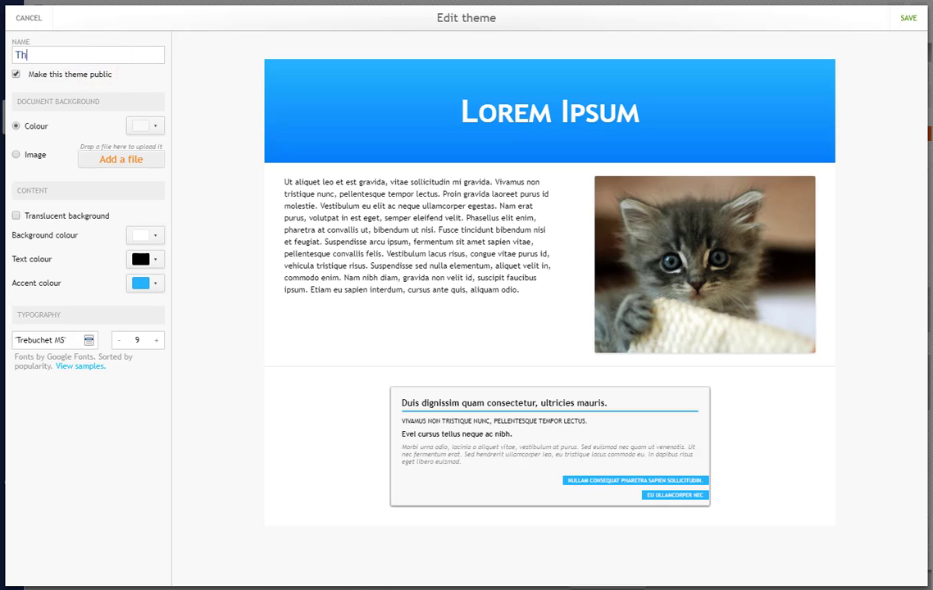
text(Theme 2)
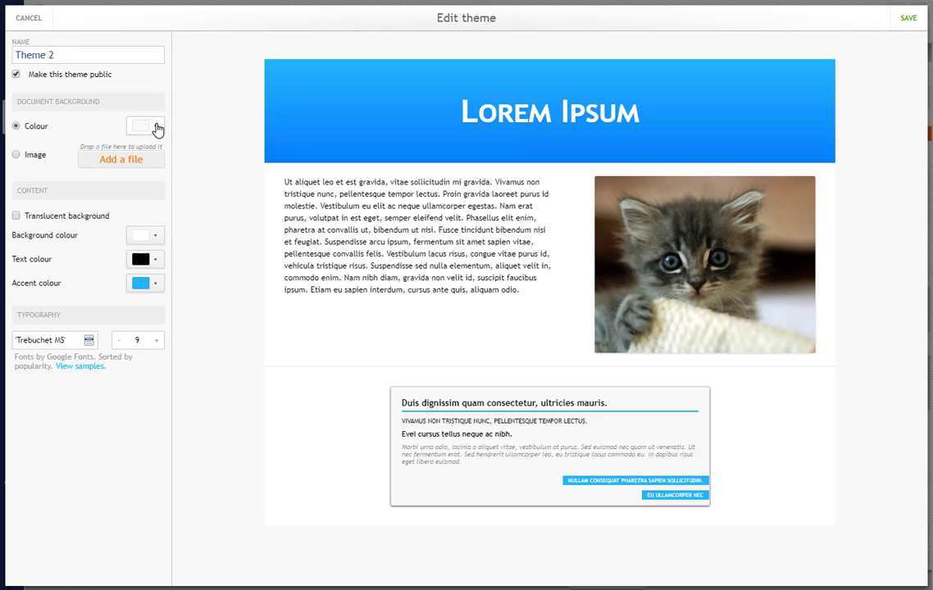
Set the page background colour to orange, then choose an image background instead
click(154, 128)
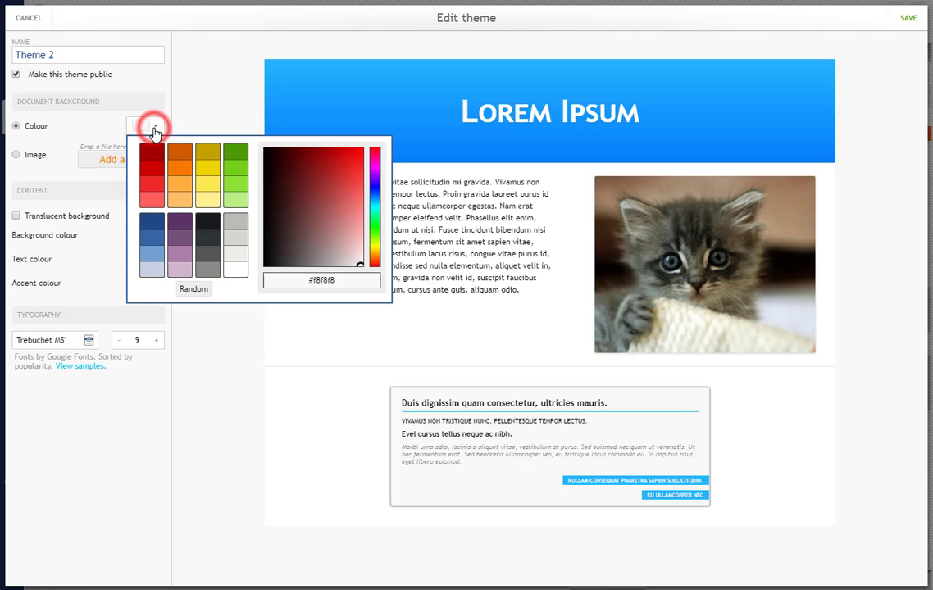
click(180, 157)
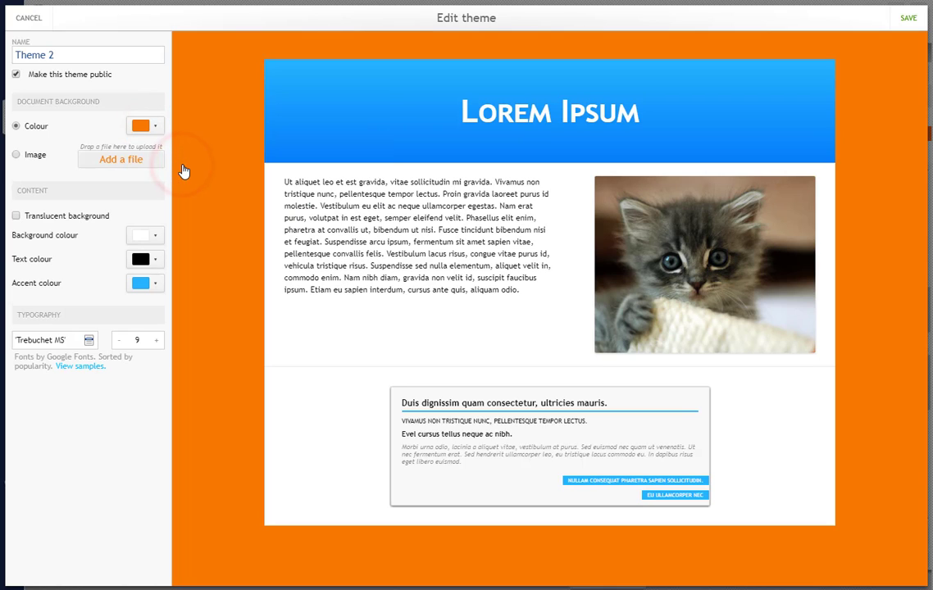
mouse_move(16, 158)
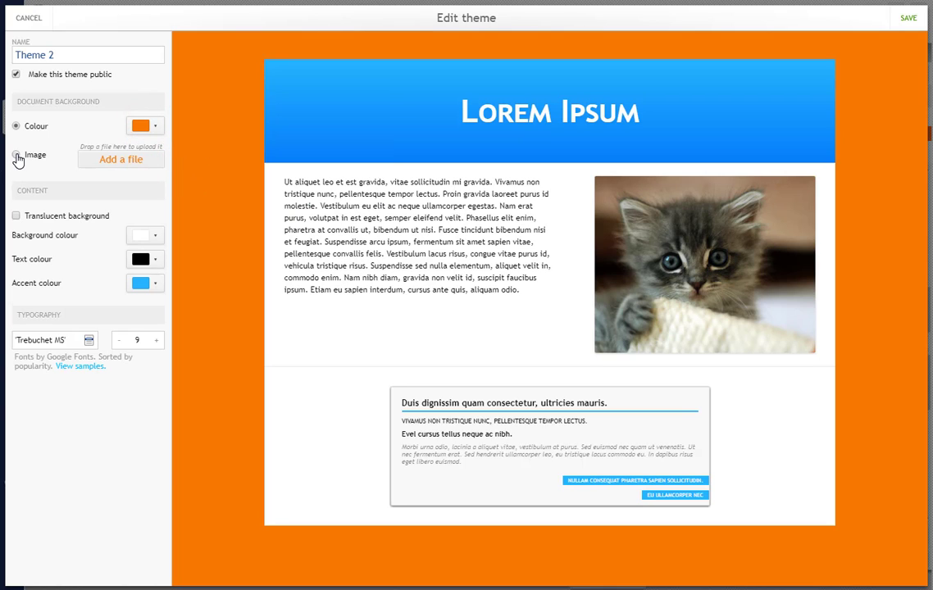
click(17, 154)
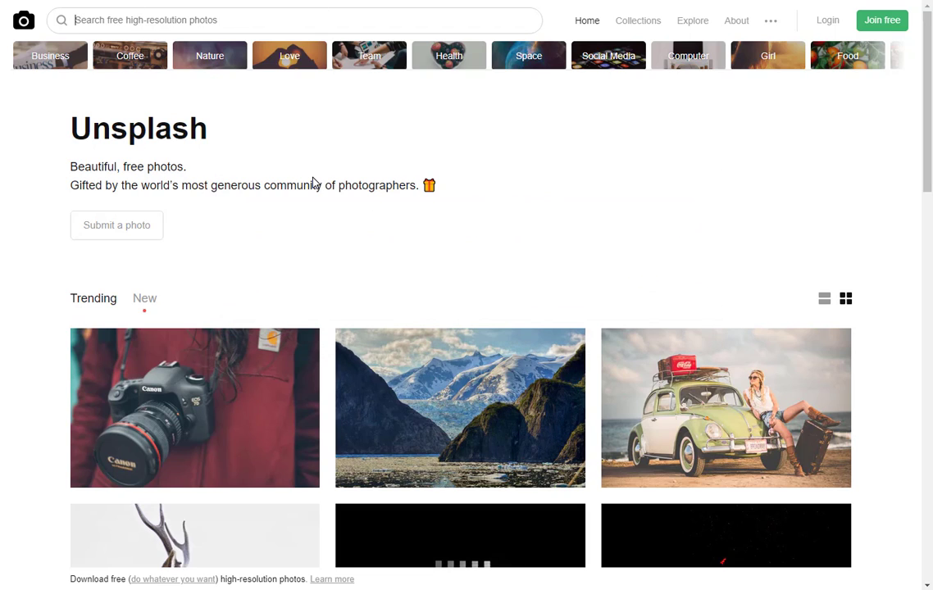
Search Unsplash for abstract photos and browse the results
text(abstr)
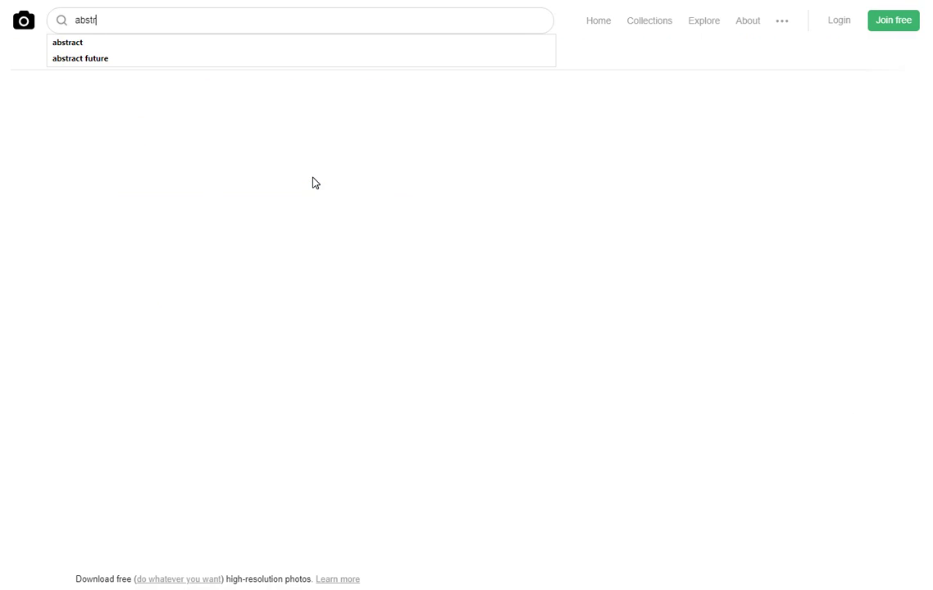
key(Enter)
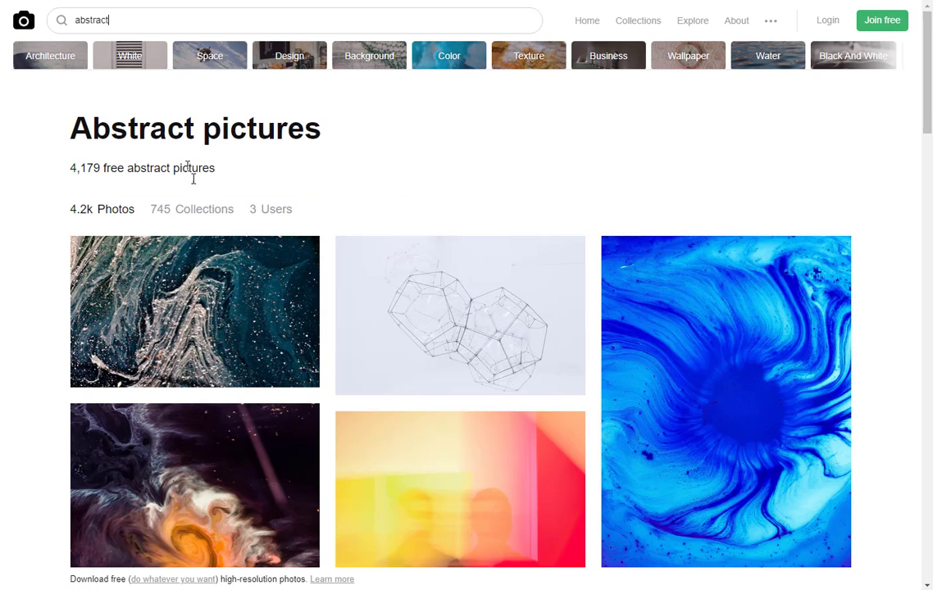
scroll(down, 3)
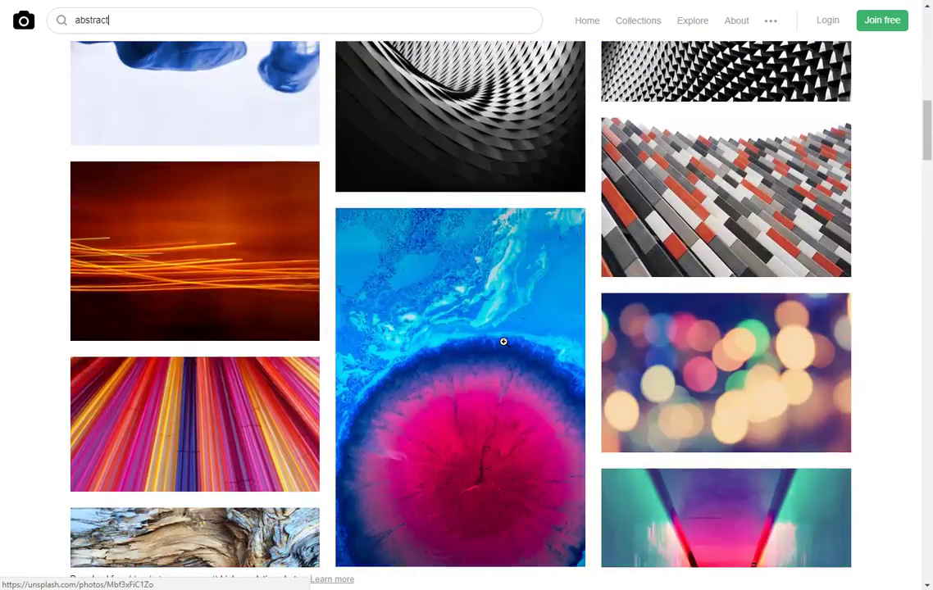
scroll(down, 3)
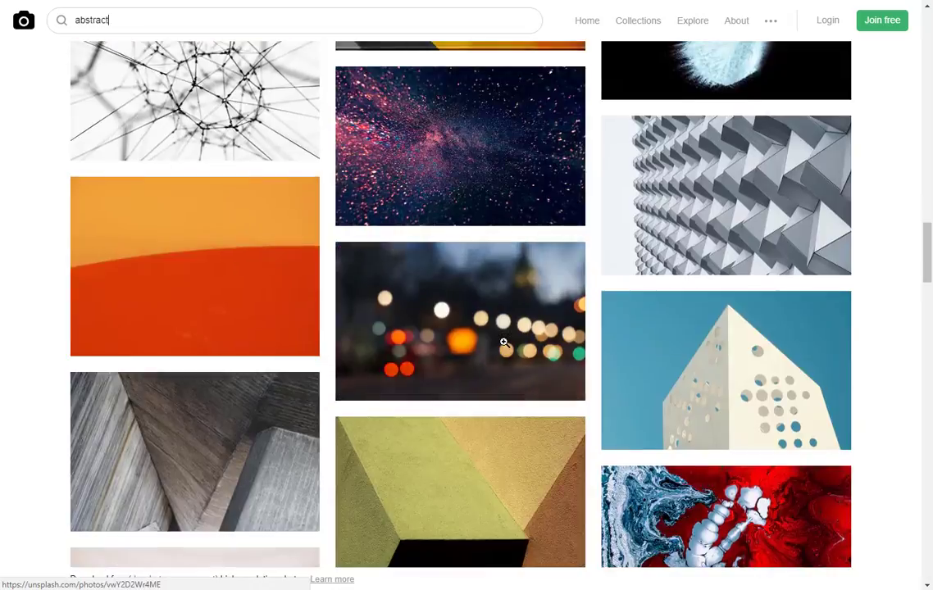
scroll(down, 3)
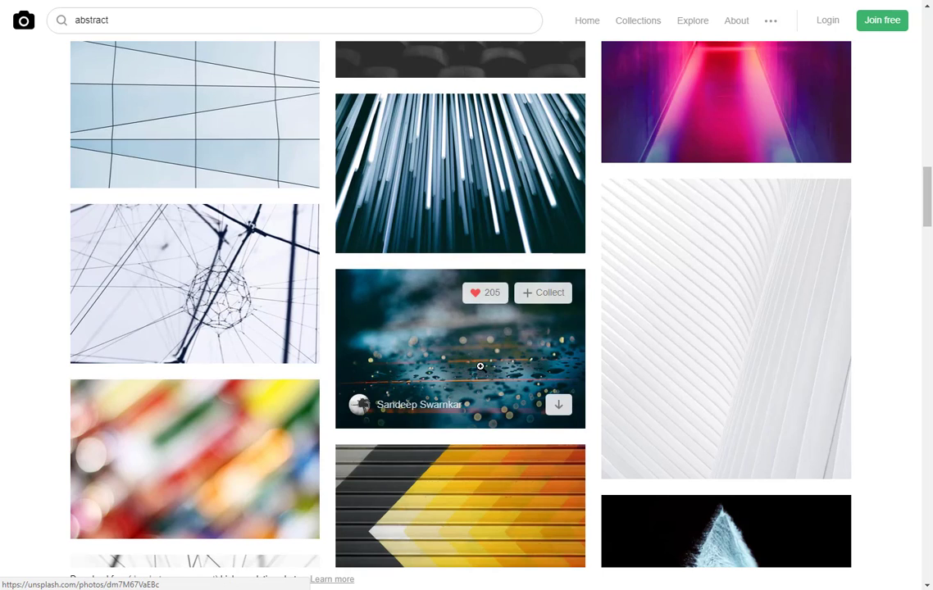
Download the blue rain-droplets photo as a free JPG
click(479, 364)
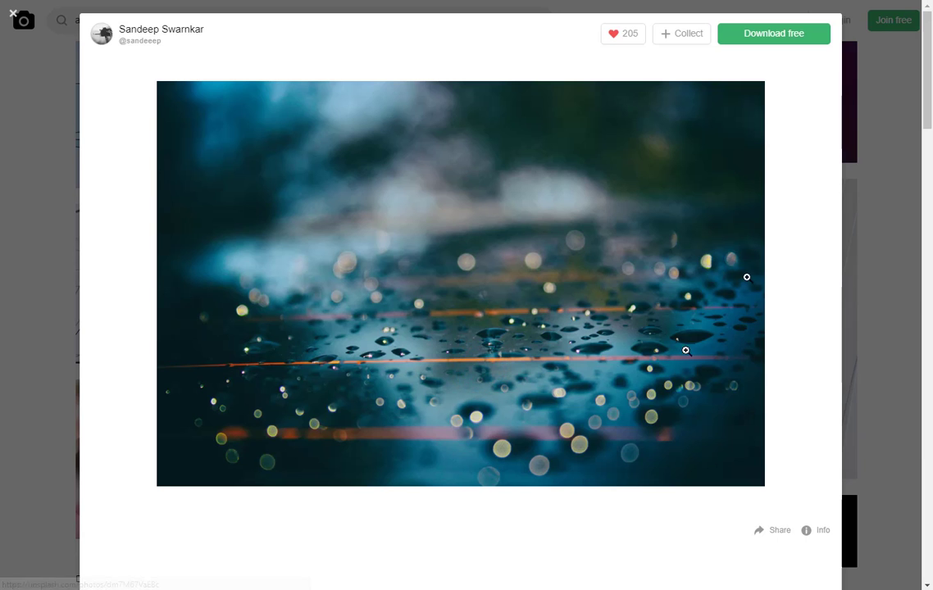
click(775, 33)
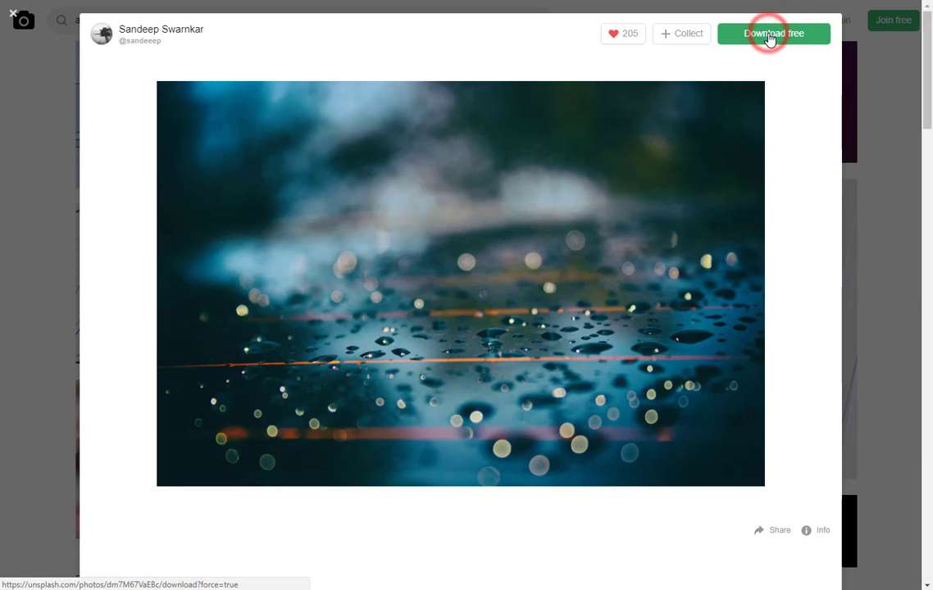
click(775, 33)
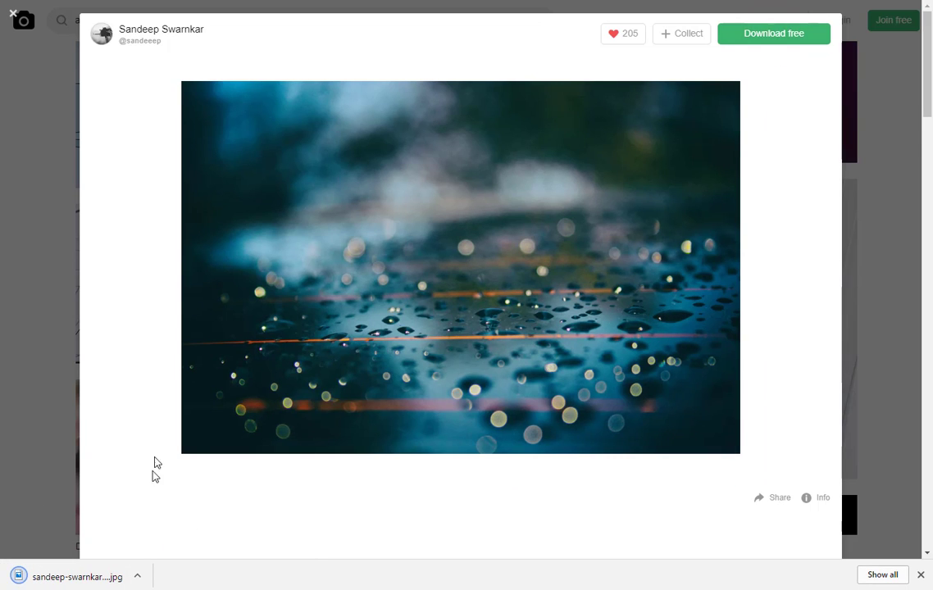
mouse_move(159, 423)
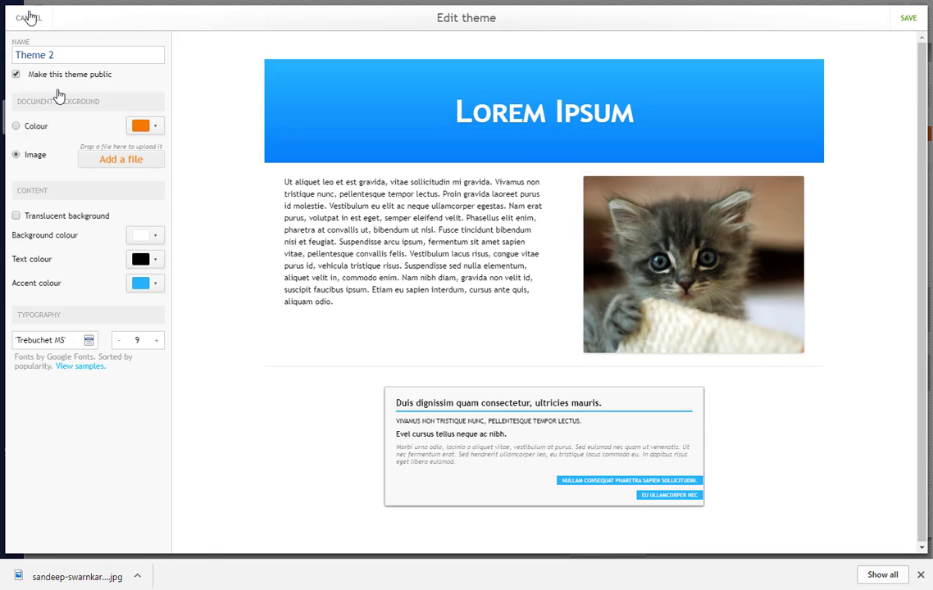
Add the downloaded rain photo as the background and make the content translucent
click(122, 159)
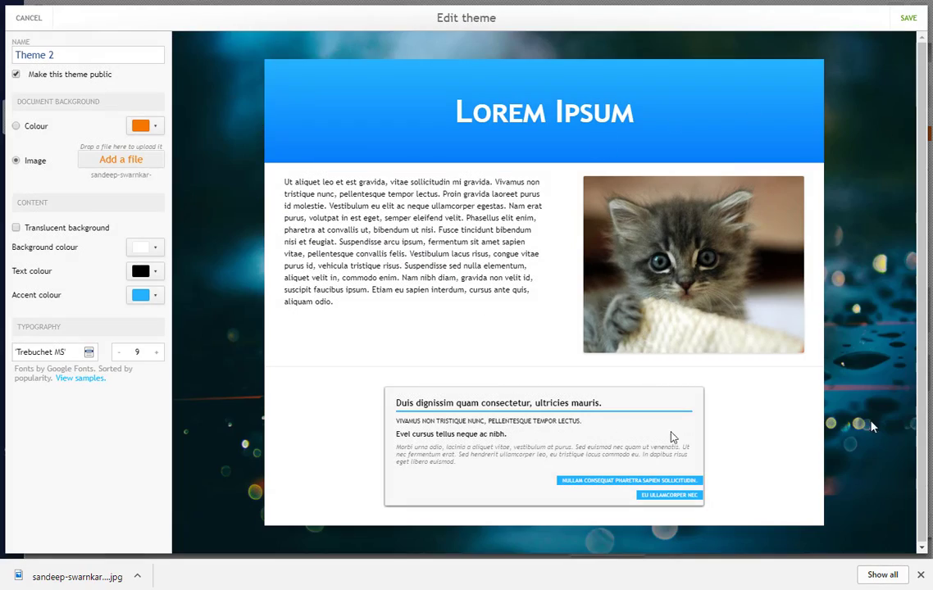
mouse_move(64, 207)
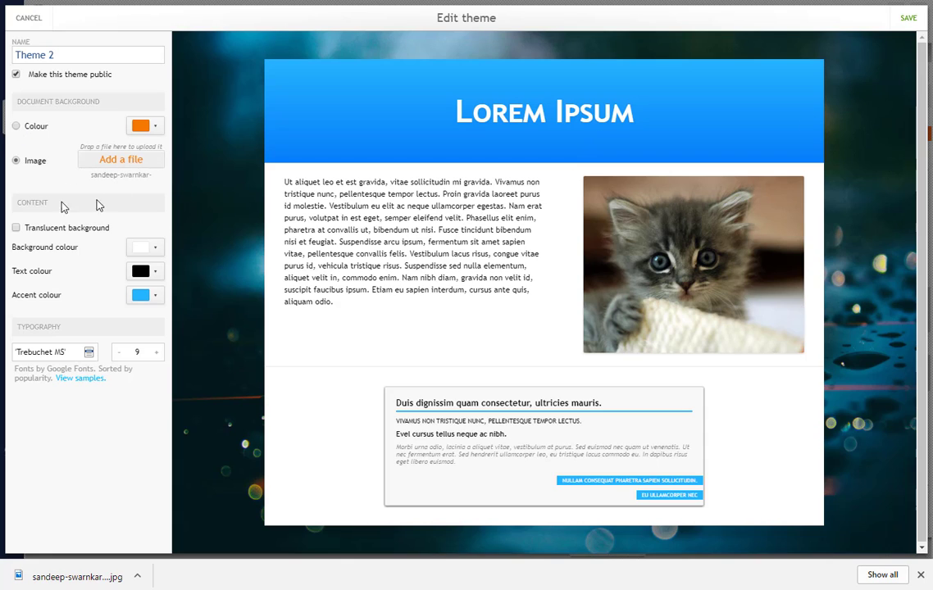
click(16, 228)
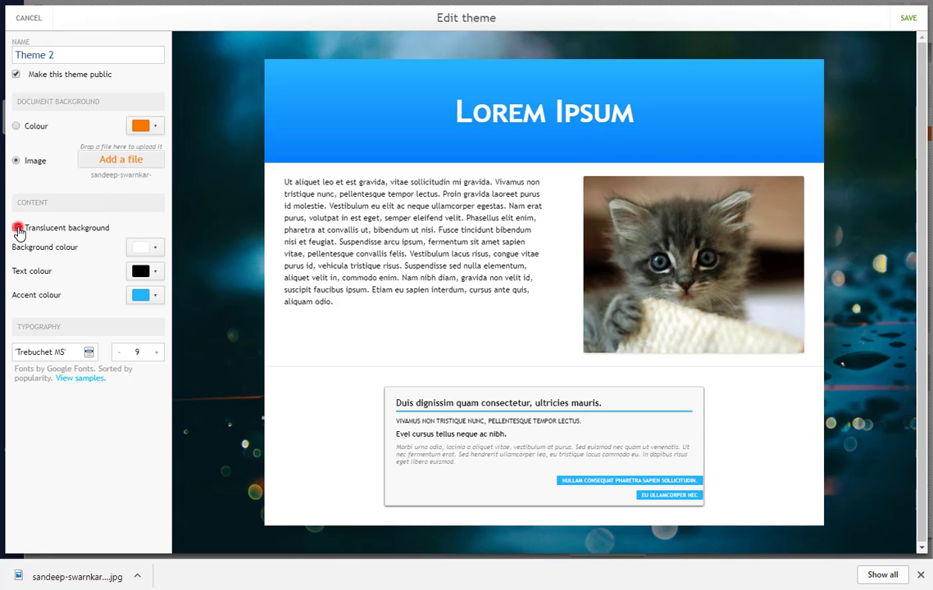
click(17, 228)
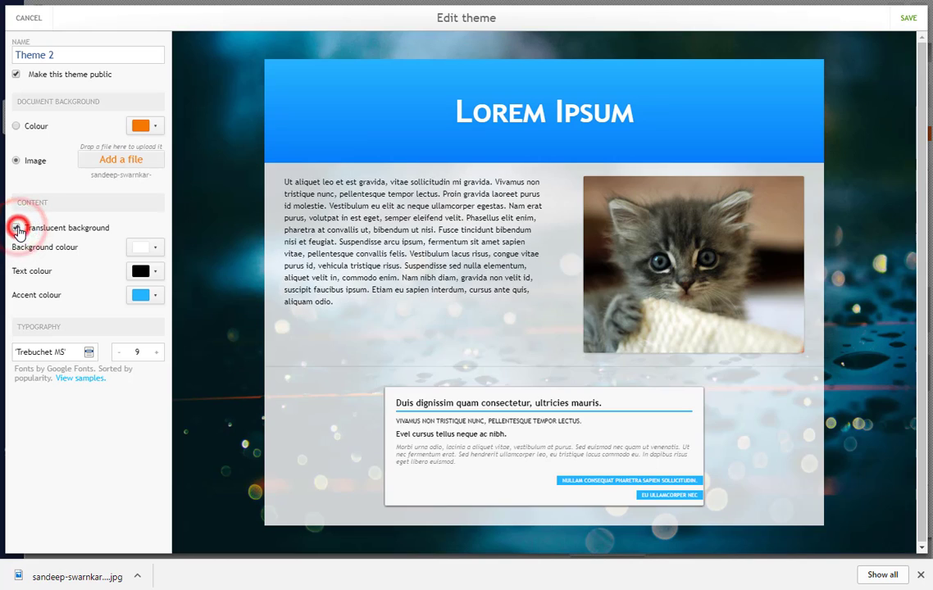
click(16, 228)
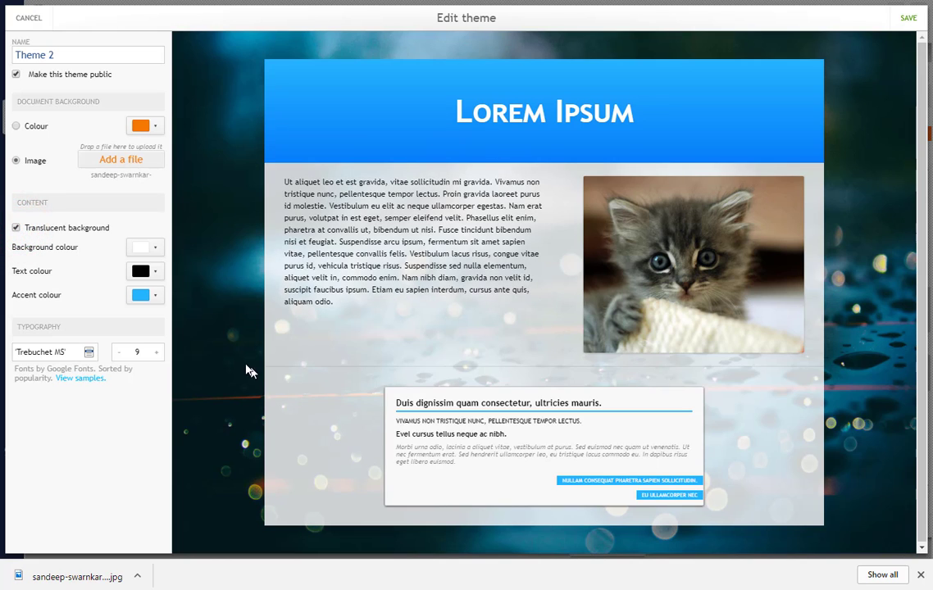
Try a yellow content background, then settle on dark red text colour
click(155, 246)
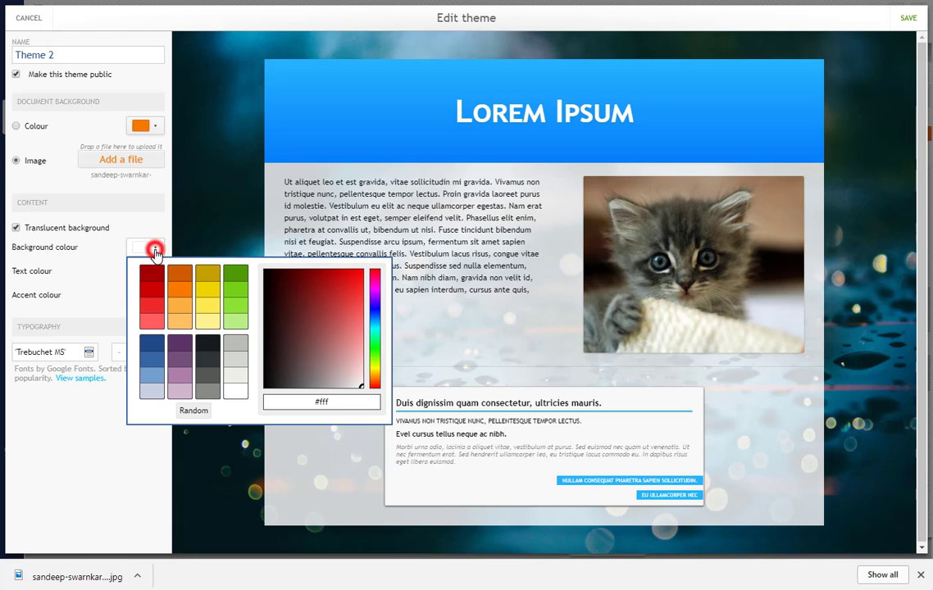
click(206, 295)
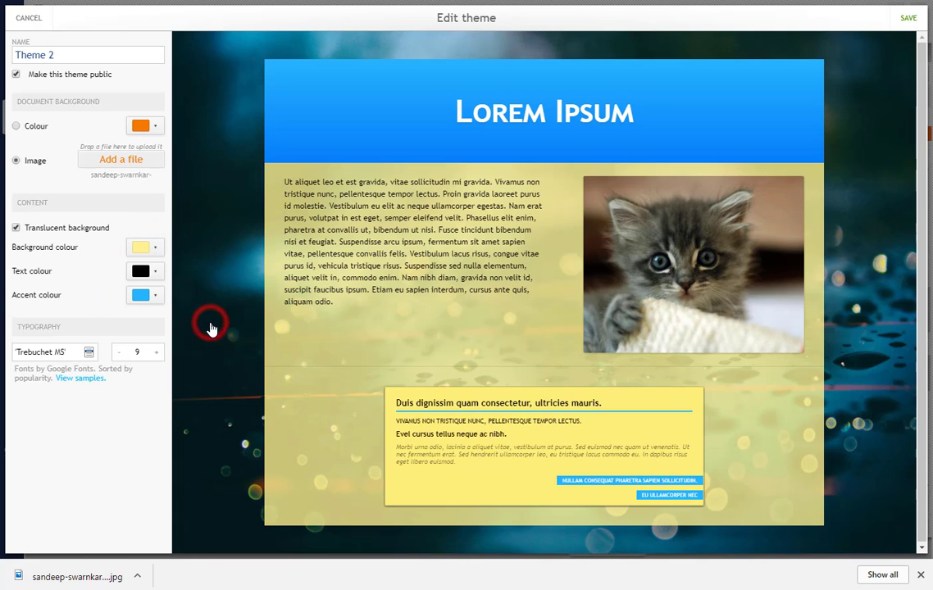
click(141, 246)
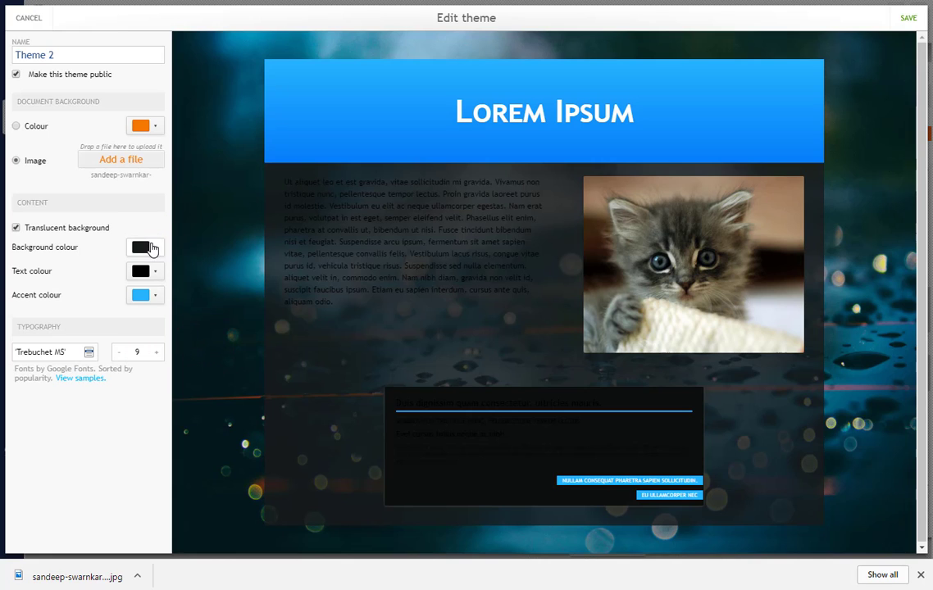
click(144, 246)
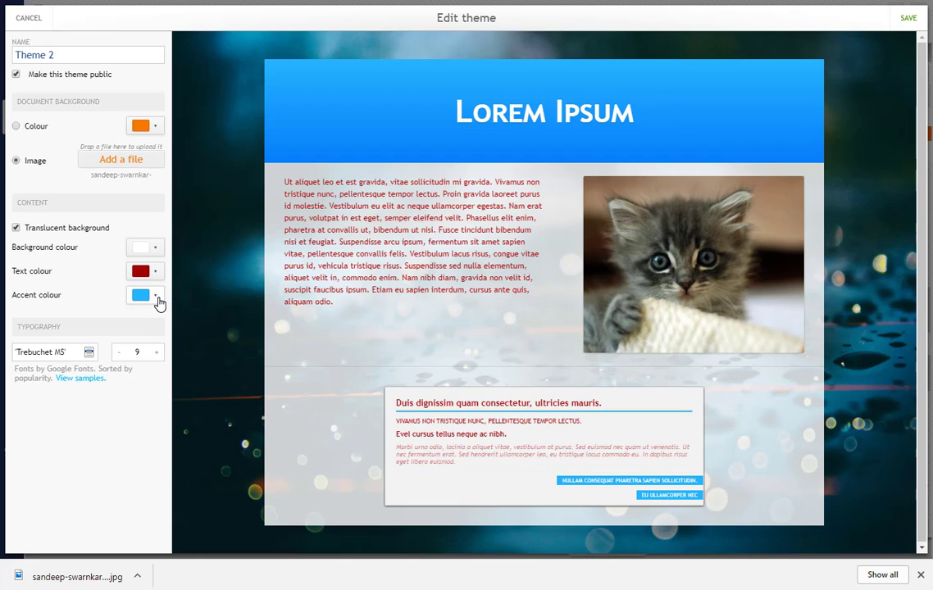
Set the accent colour to dark blue after briefly trying purple
click(156, 295)
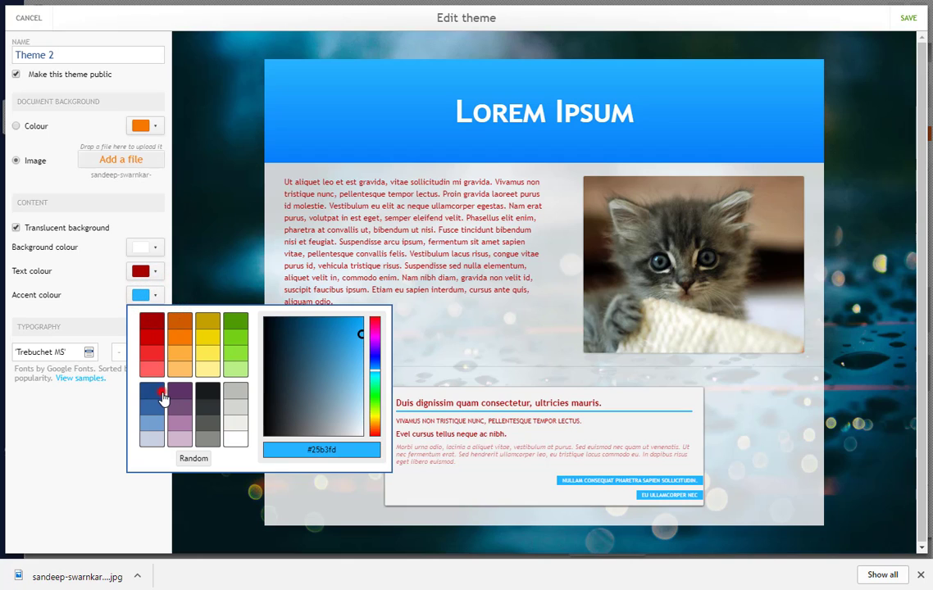
click(154, 395)
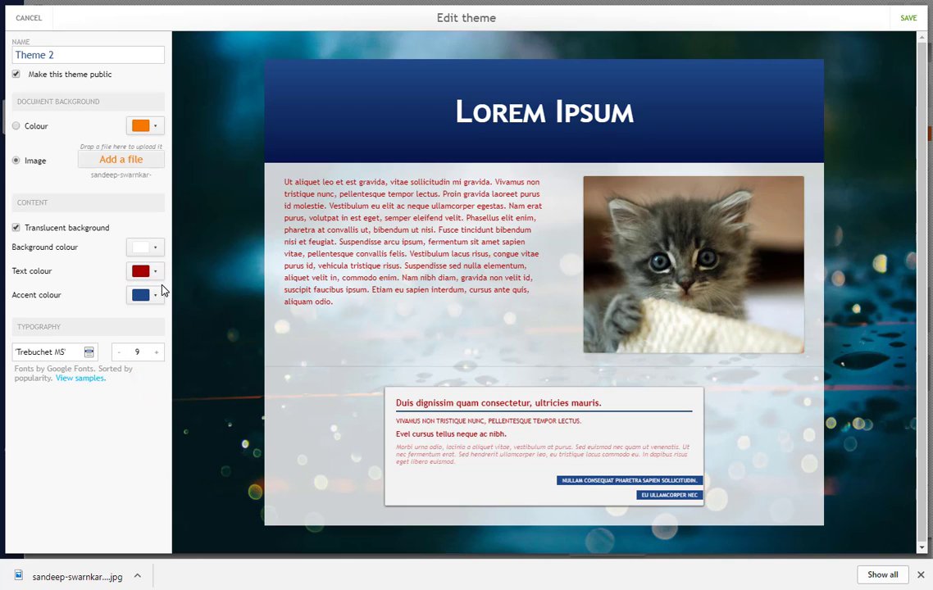
click(145, 295)
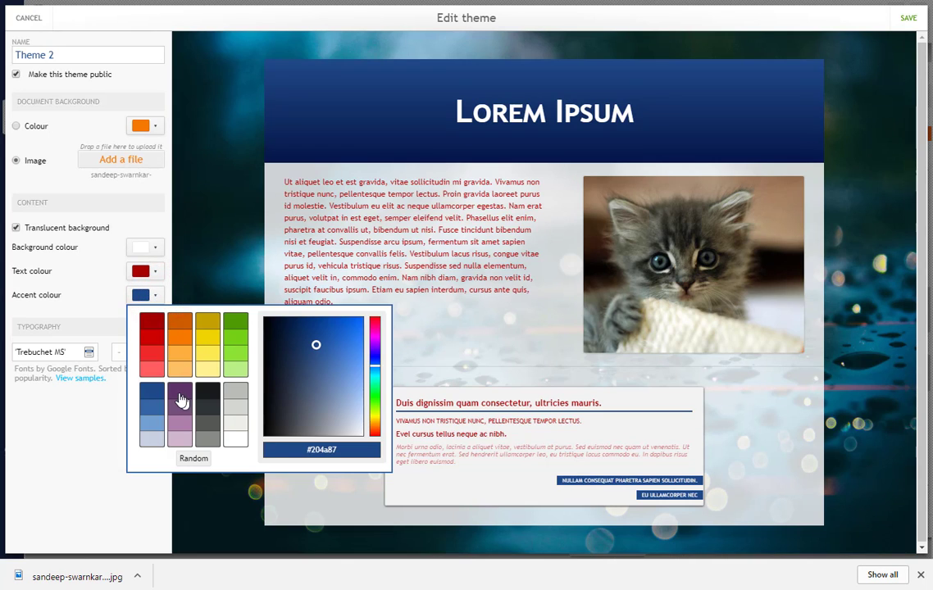
click(181, 402)
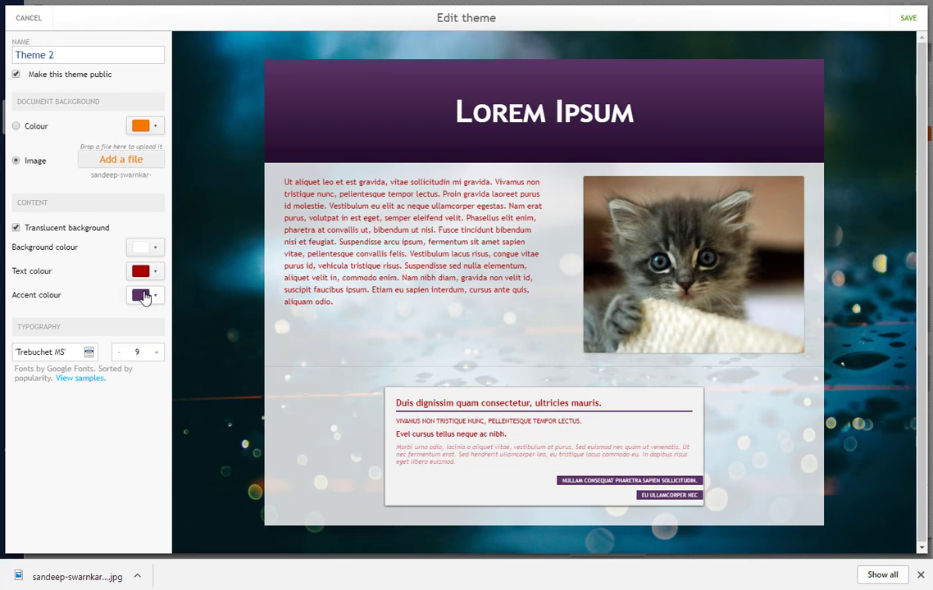
click(141, 295)
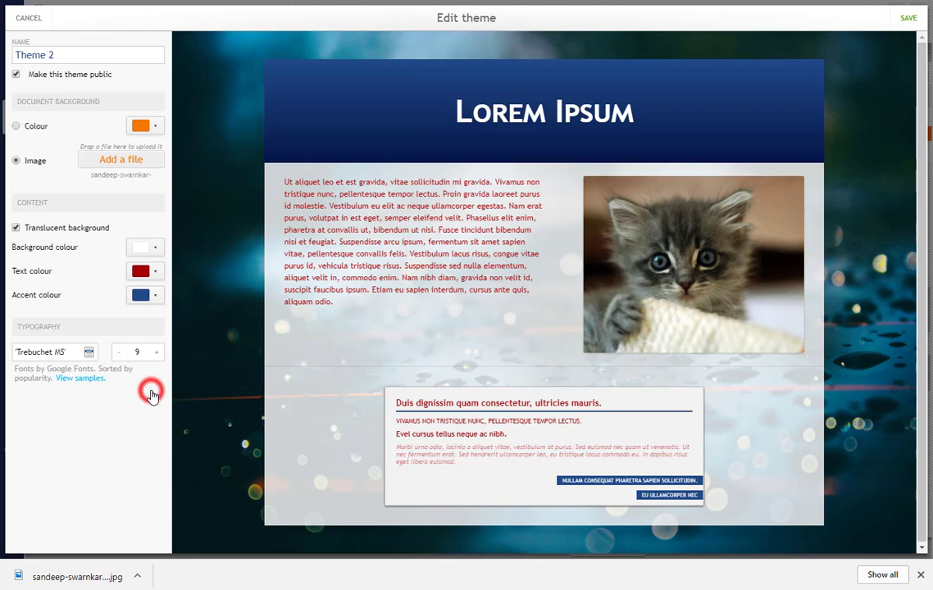
Raise the text size to 12 and set the font to Libre Baskerville after trying Anton
click(156, 352)
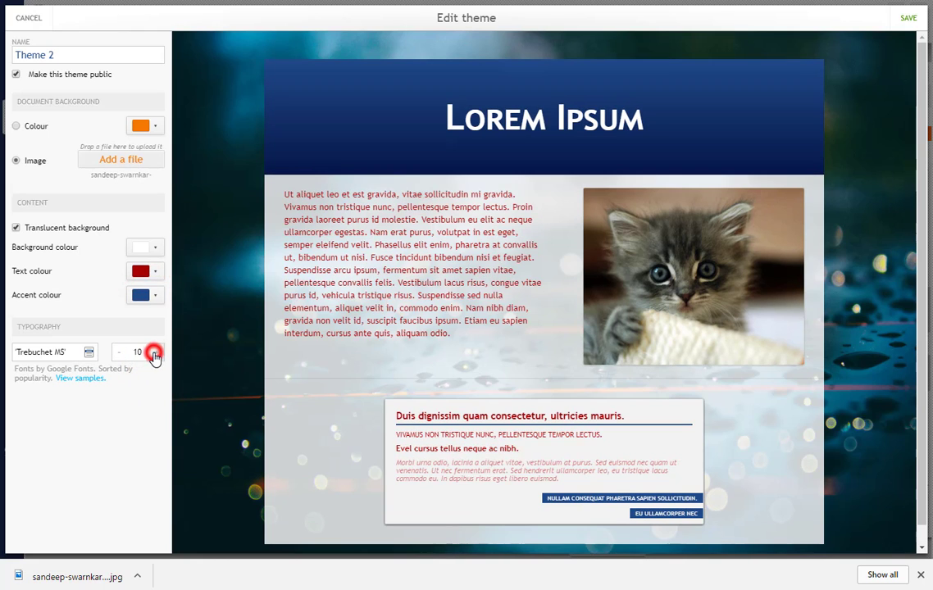
click(154, 351)
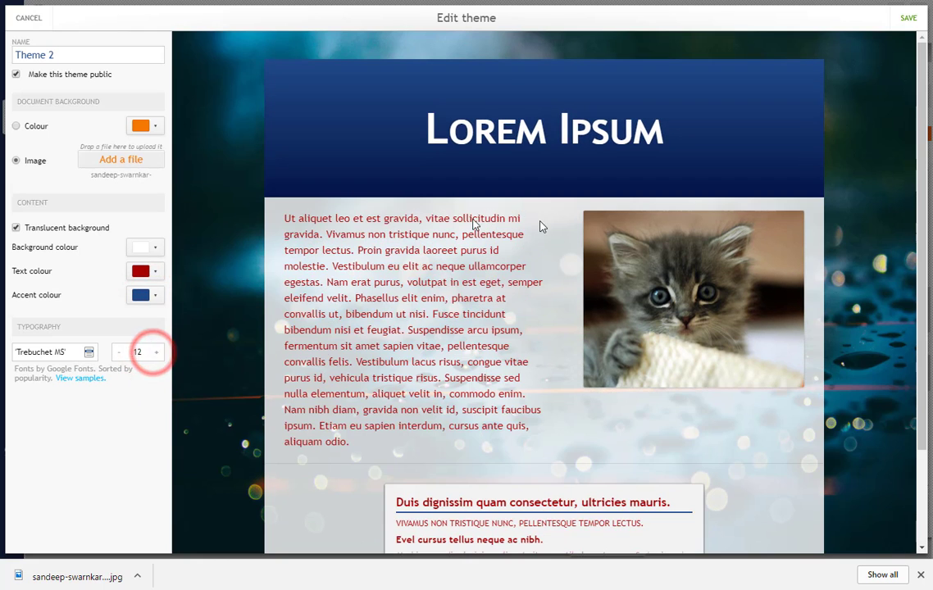
click(45, 351)
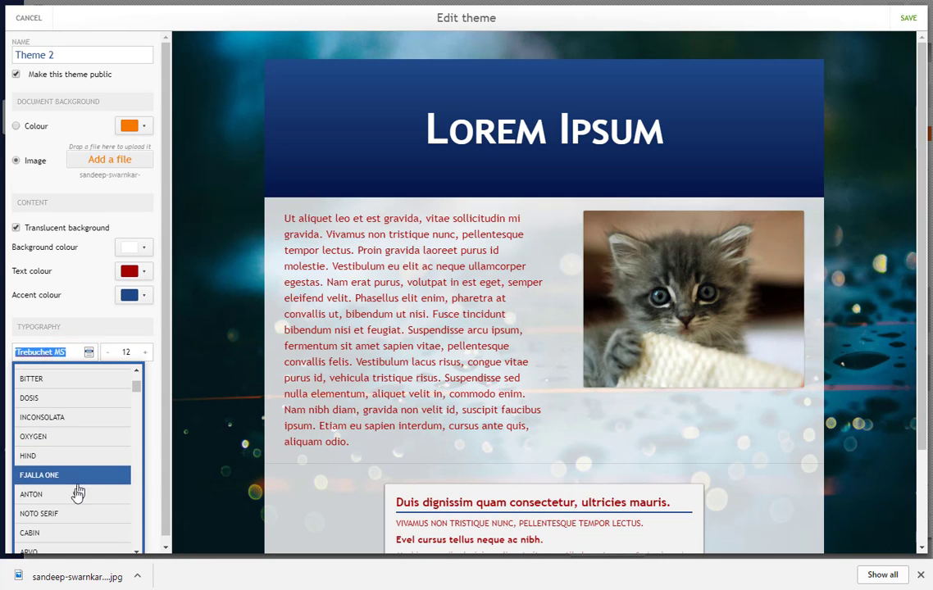
click(31, 495)
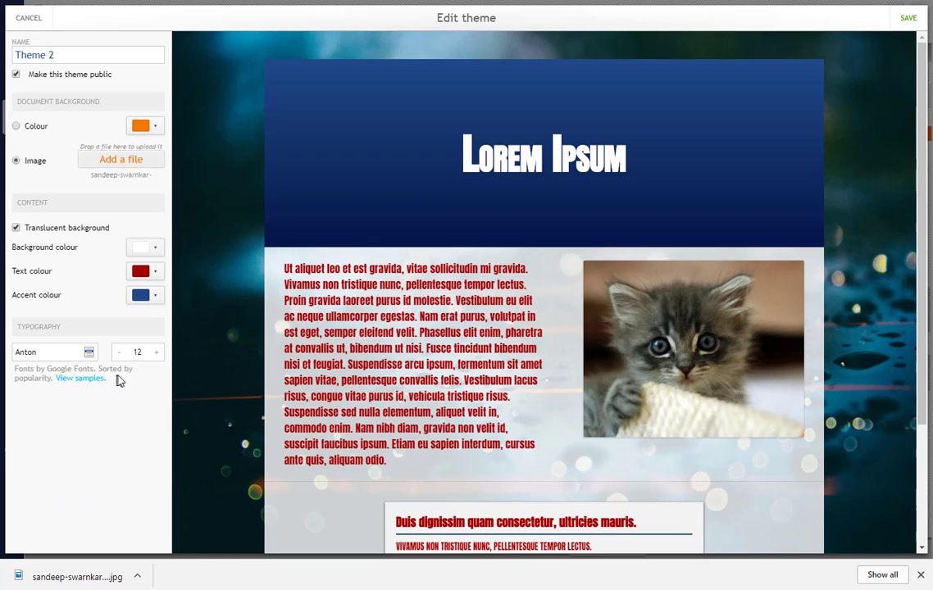
click(46, 351)
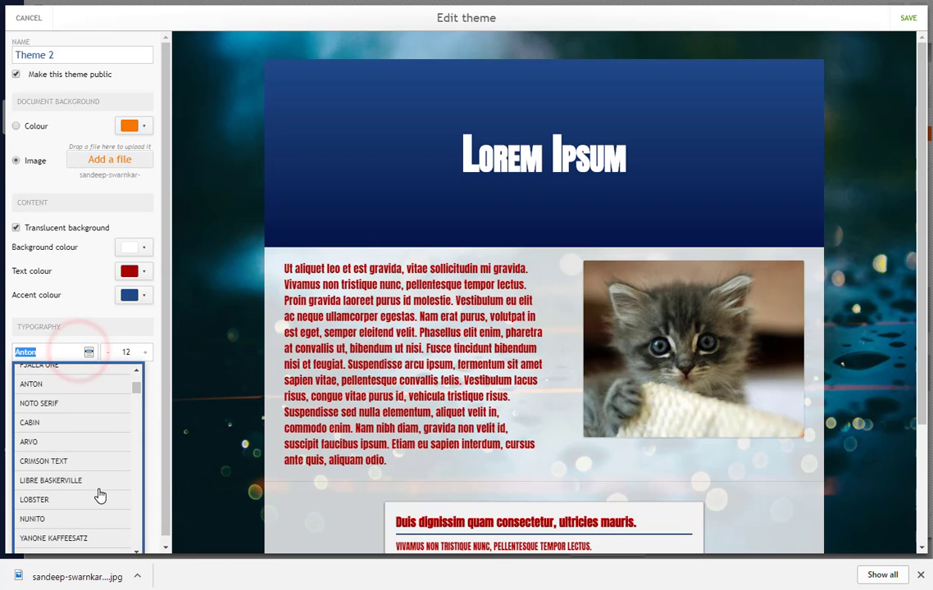
click(51, 481)
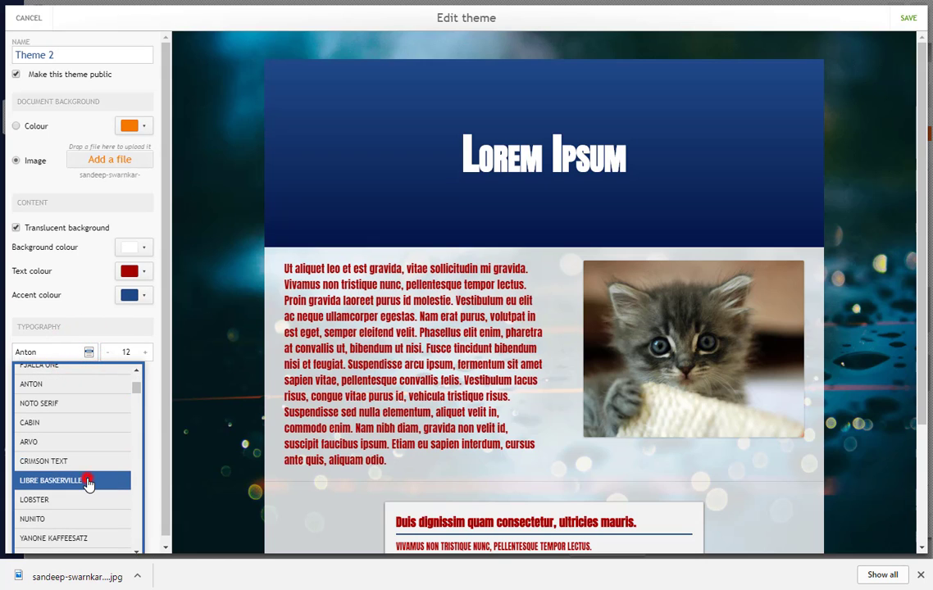
click(69, 479)
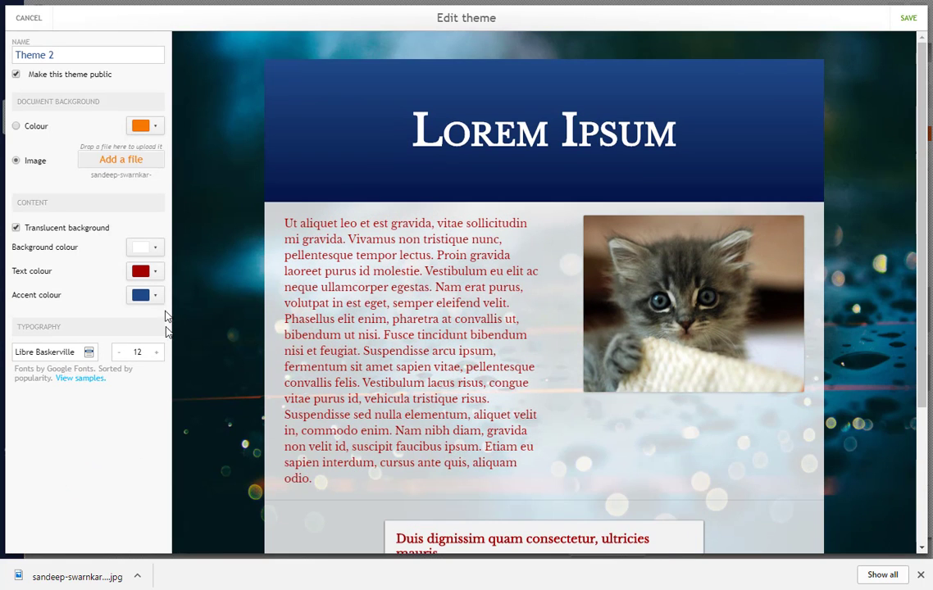
mouse_move(893, 23)
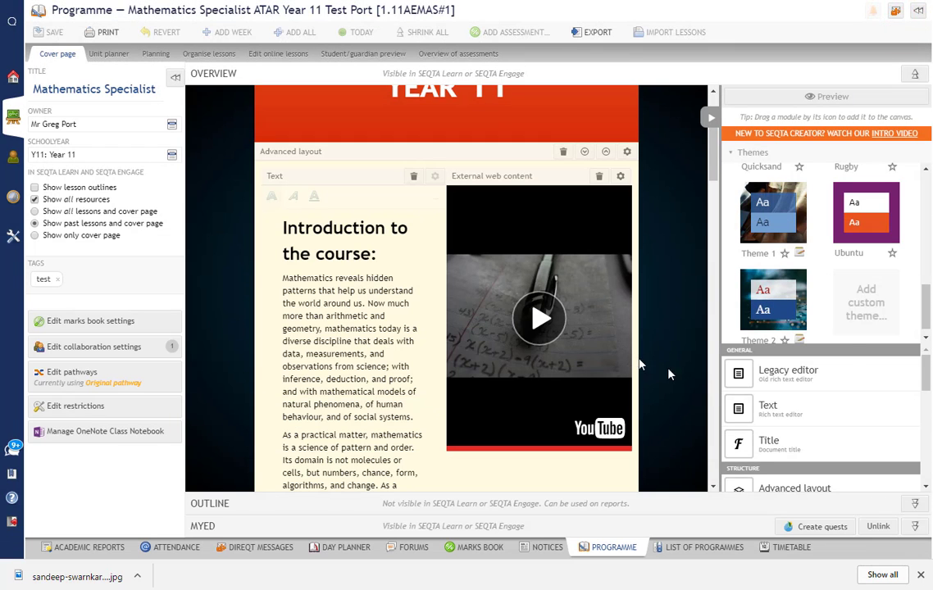
Preview the published cover page with Theme 2 and move to the student Learn portal
click(774, 295)
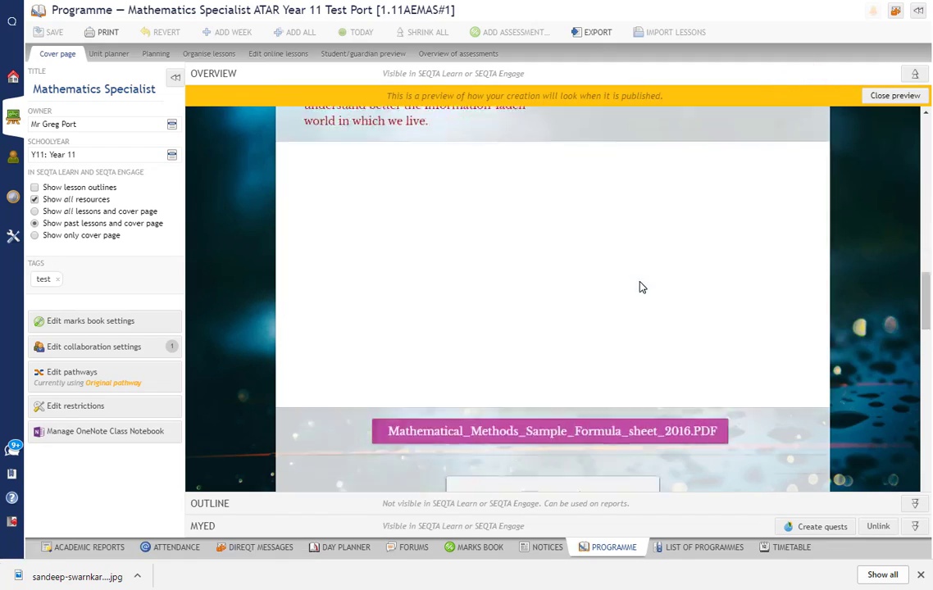
scroll(down, 3)
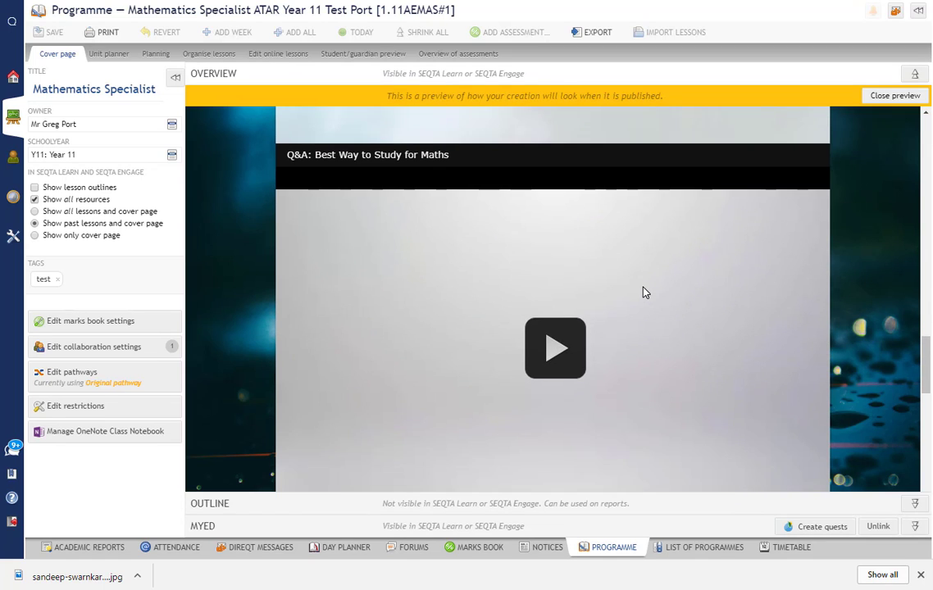
click(554, 348)
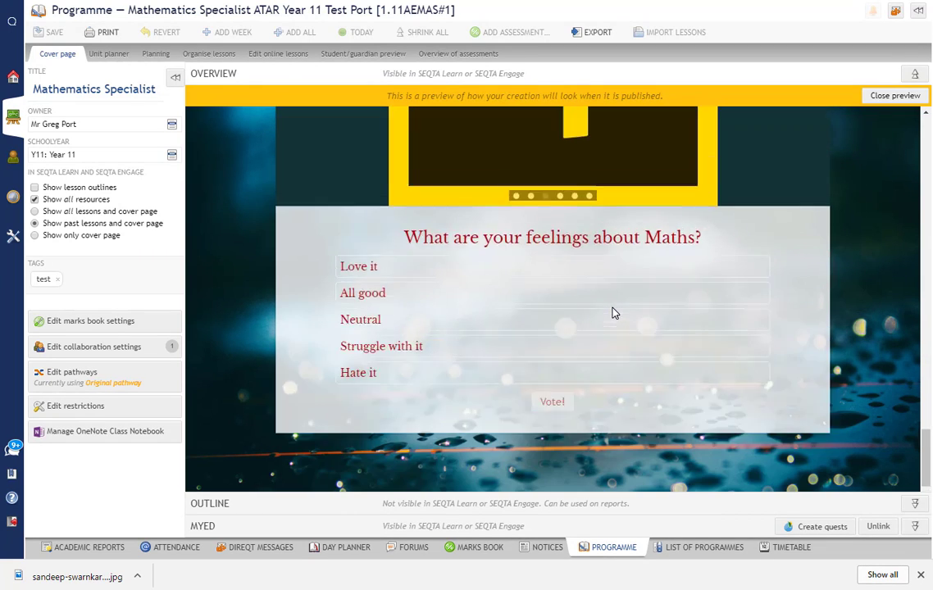
mouse_move(699, 246)
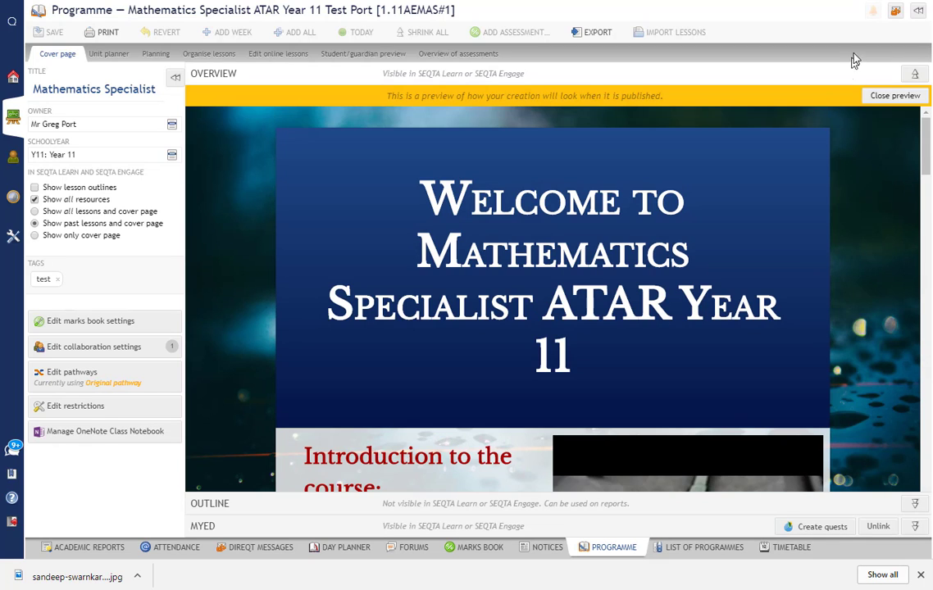
click(895, 95)
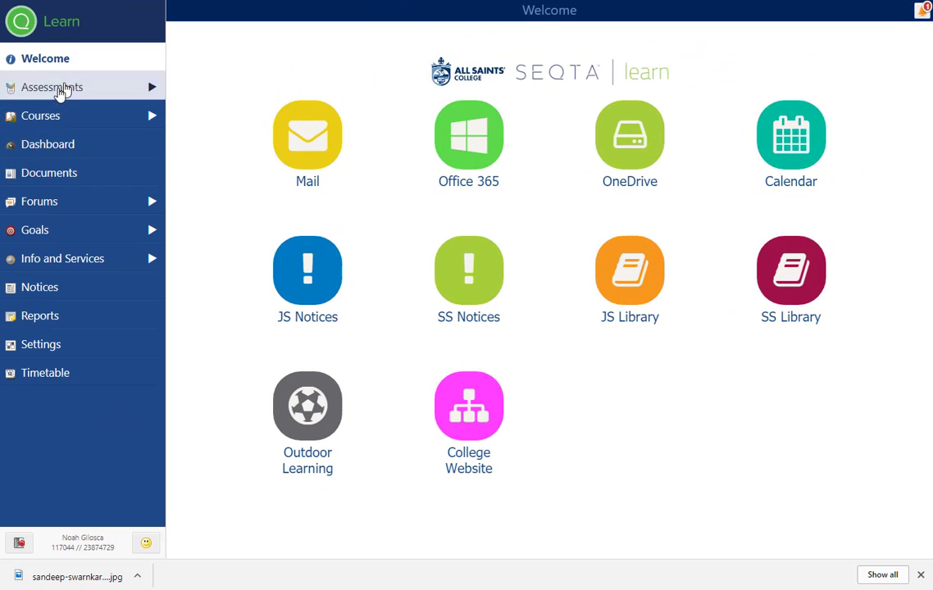
Browse the English ATAR course outline, then open the Mathematics Specialist course
click(40, 115)
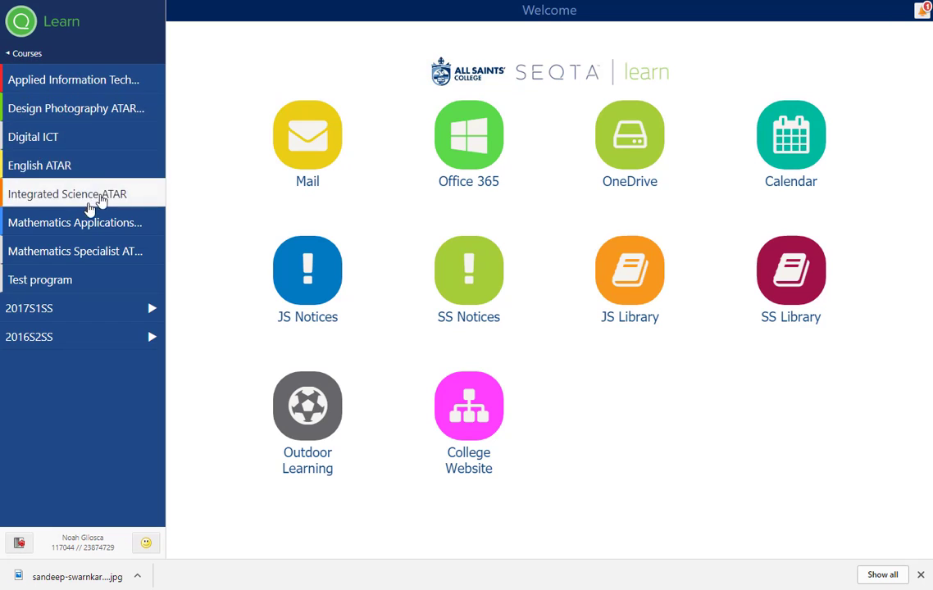
click(41, 164)
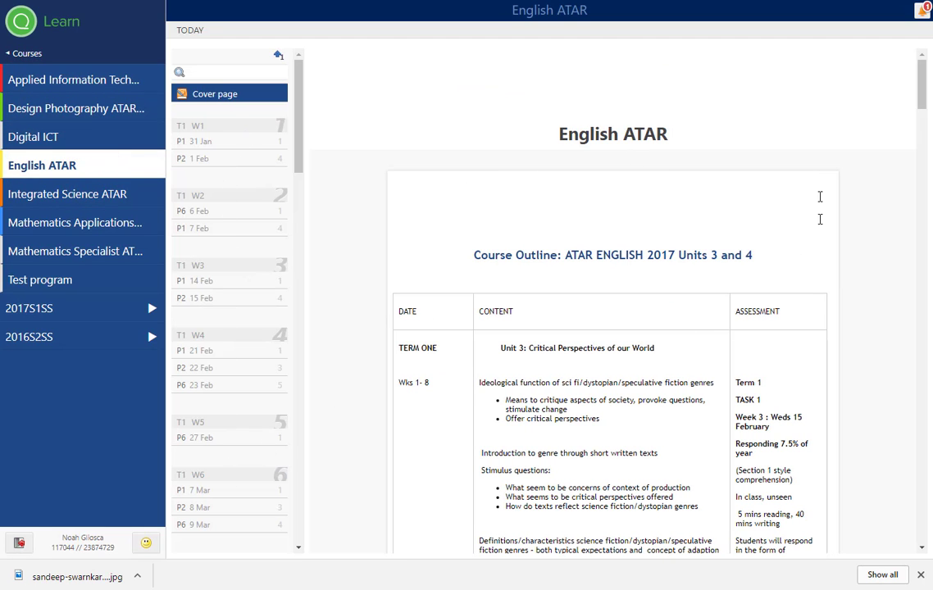
scroll(down, 3)
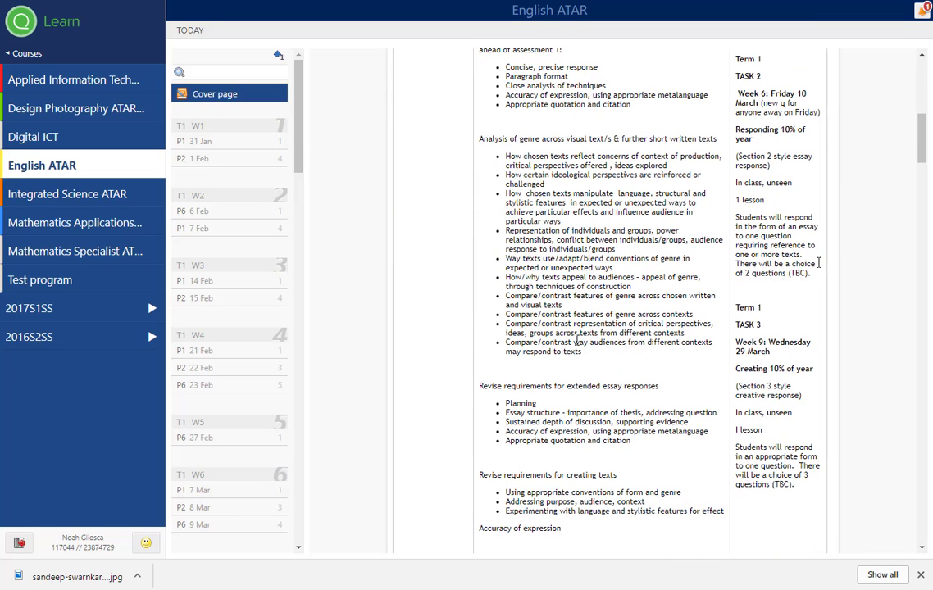
mouse_move(333, 306)
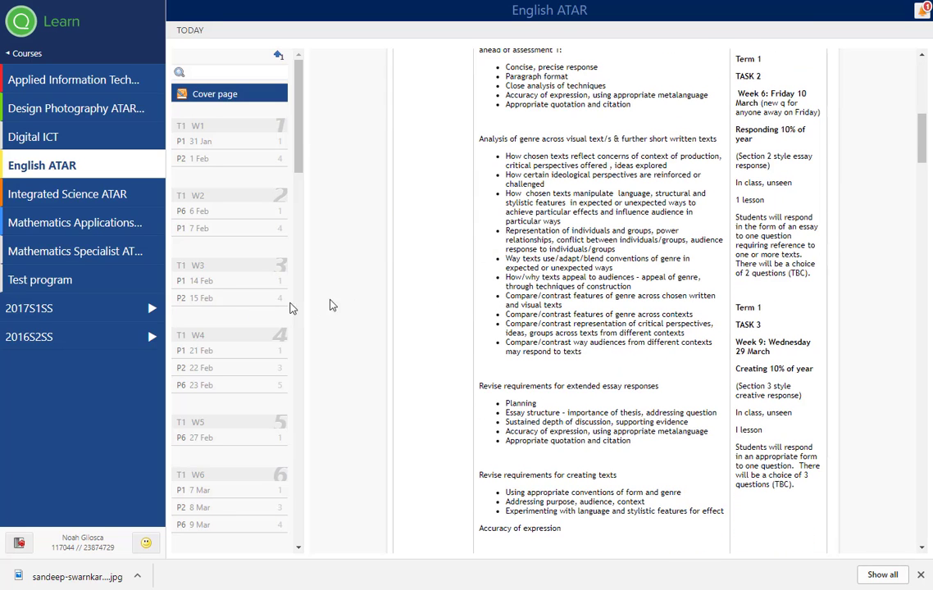
mouse_move(74, 228)
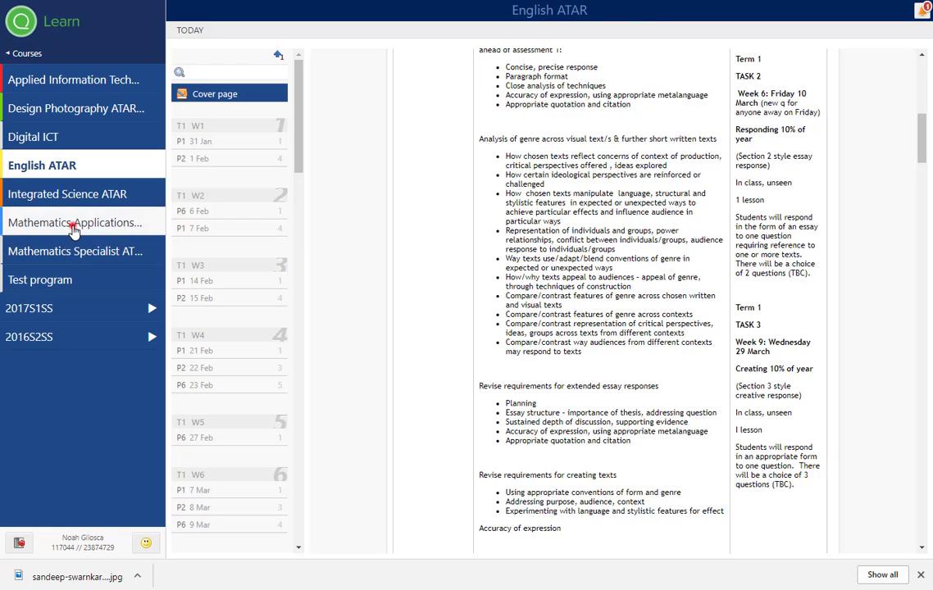
click(76, 223)
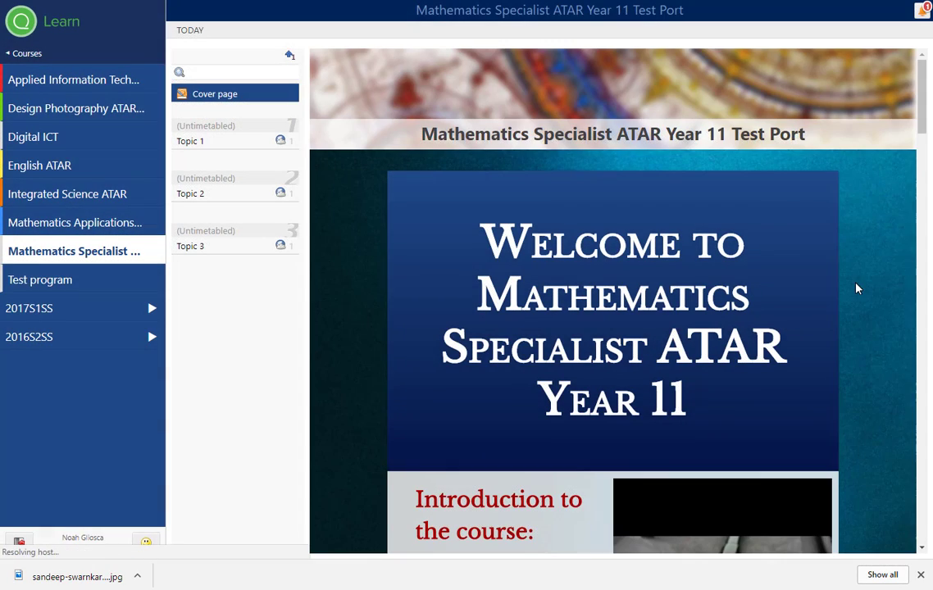
Scroll the student cover page down to its embedded video and return to Teach
scroll(down, 3)
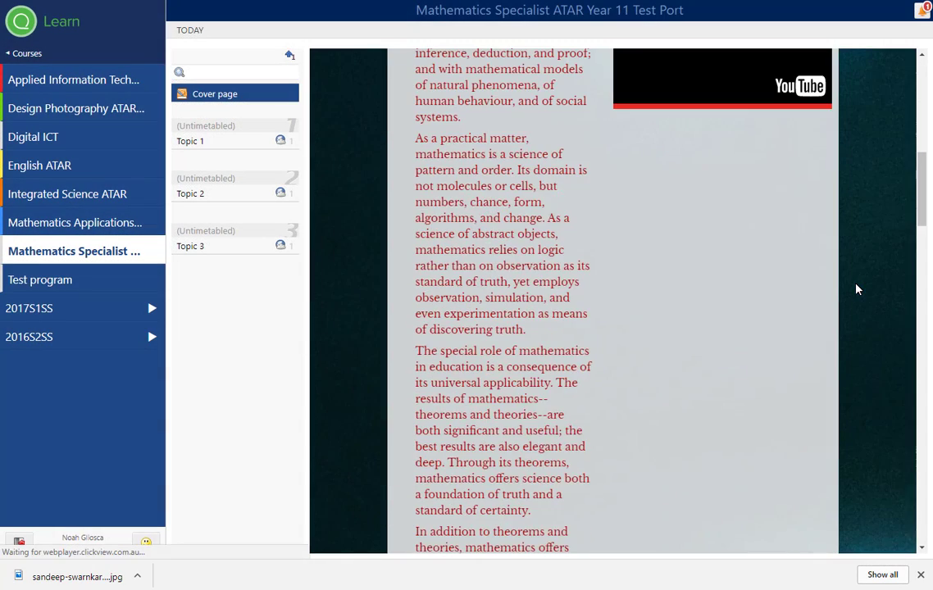
scroll(down, 3)
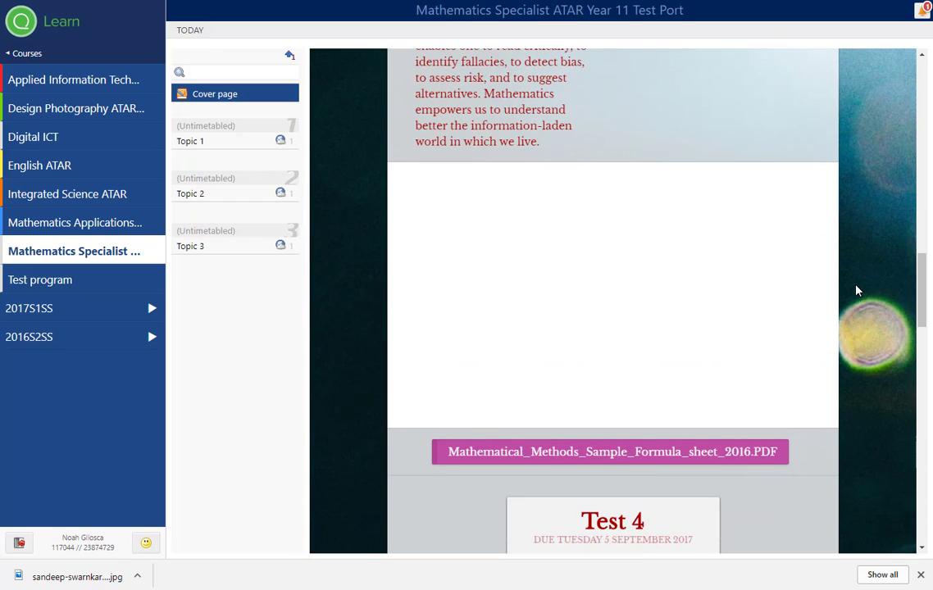
scroll(down, 3)
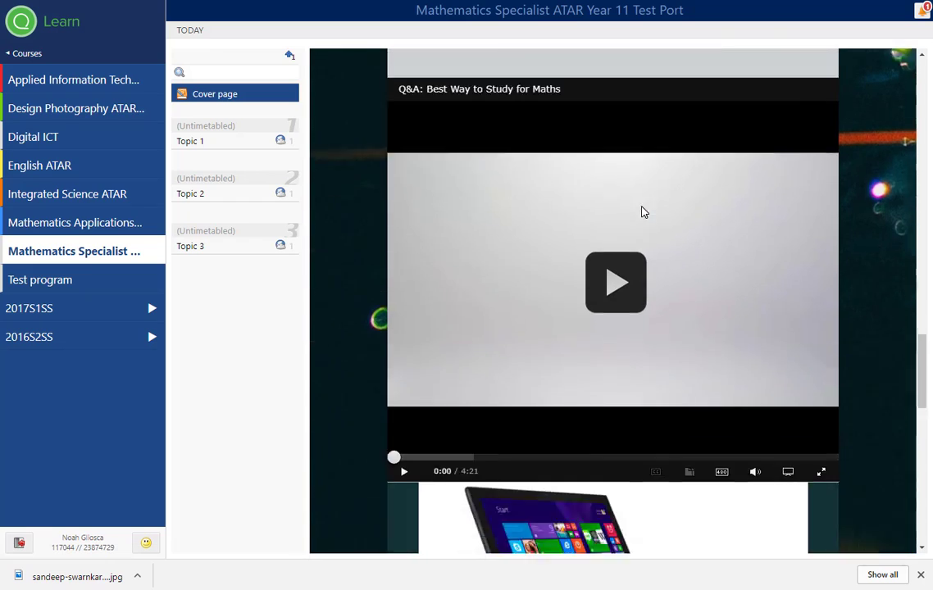
click(616, 279)
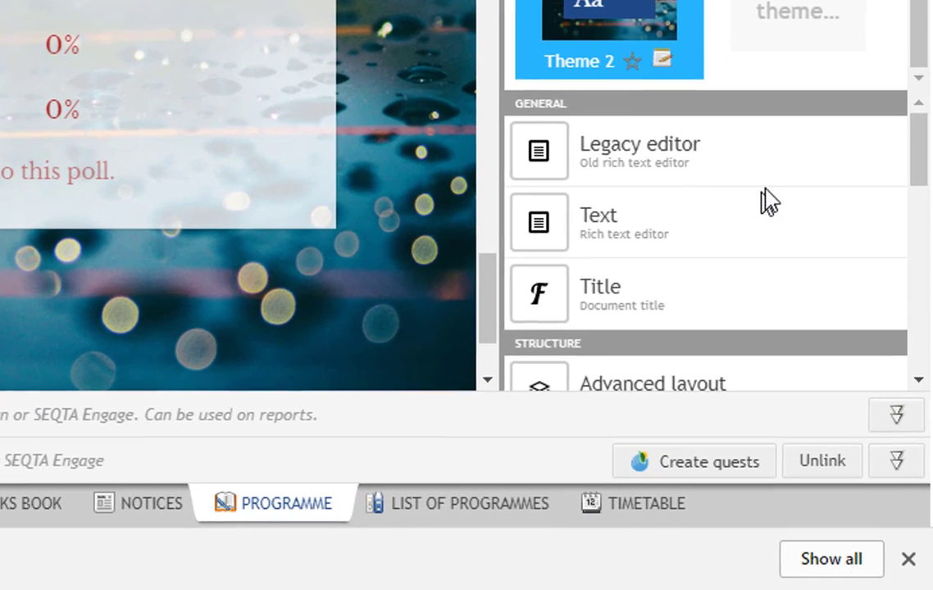
Drag a second Poll module onto the cover page below the feelings about Maths poll
scroll(down, 3)
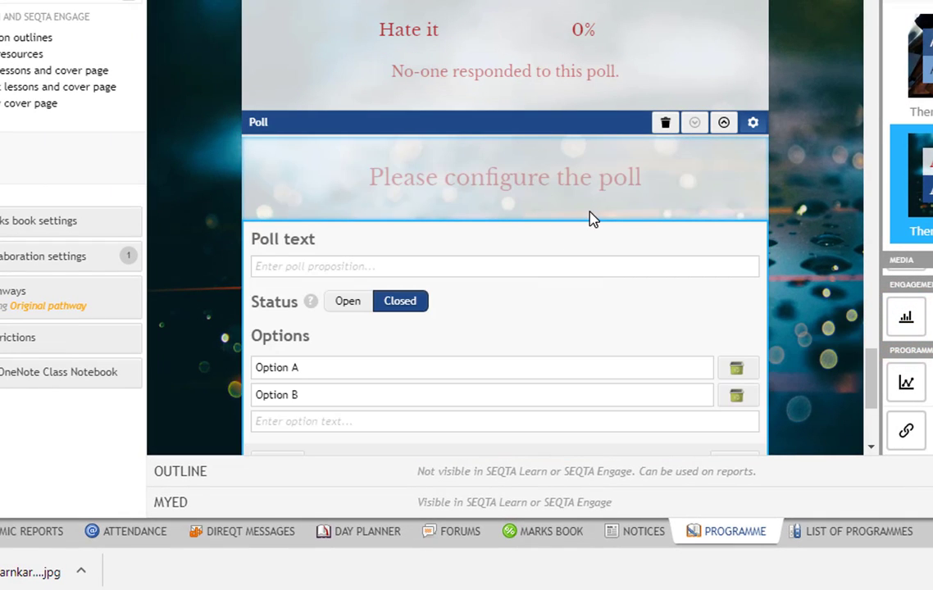
mouse_move(576, 240)
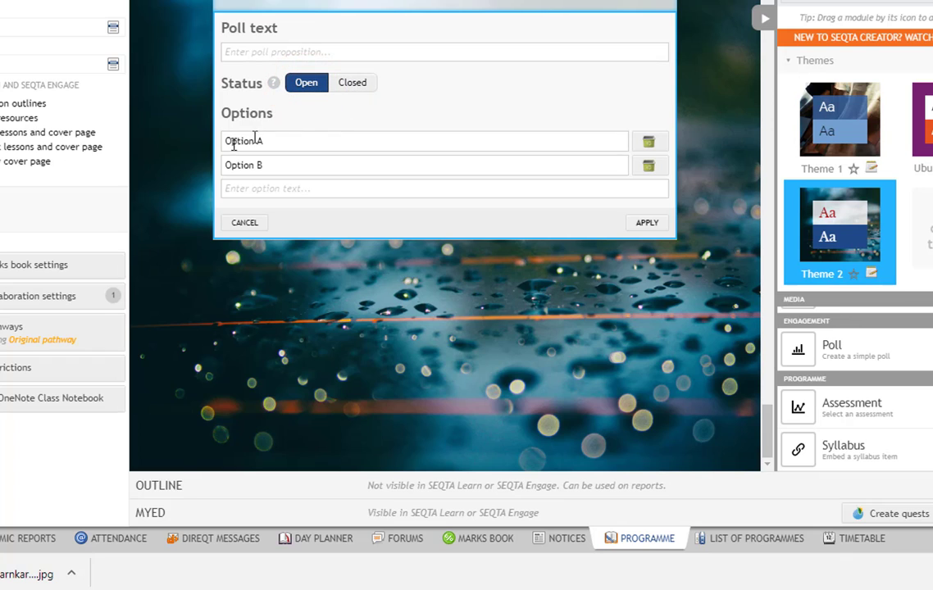
mouse_move(368, 135)
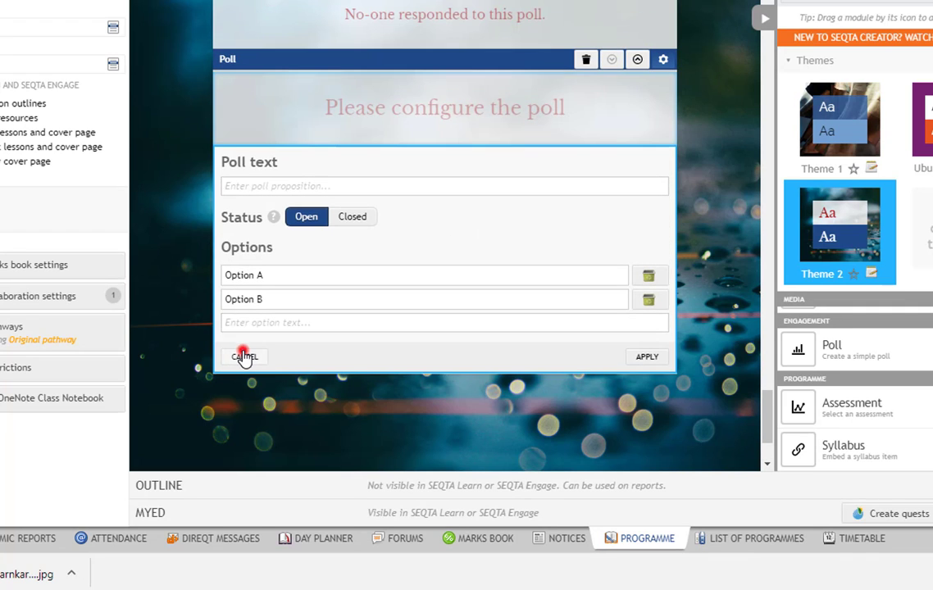
Cancel and delete the unconfigured poll, leaving only the feelings about Maths poll
click(243, 358)
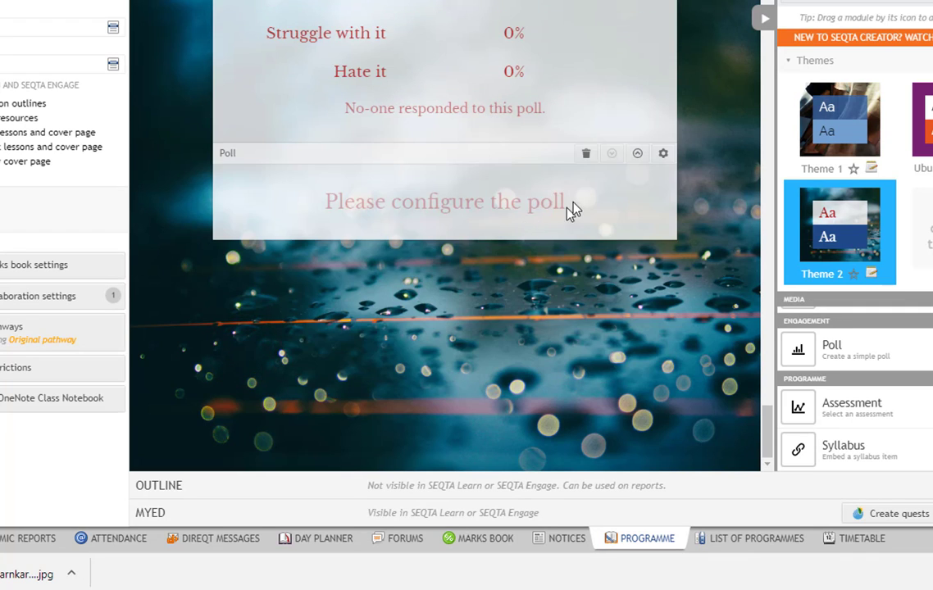
click(586, 154)
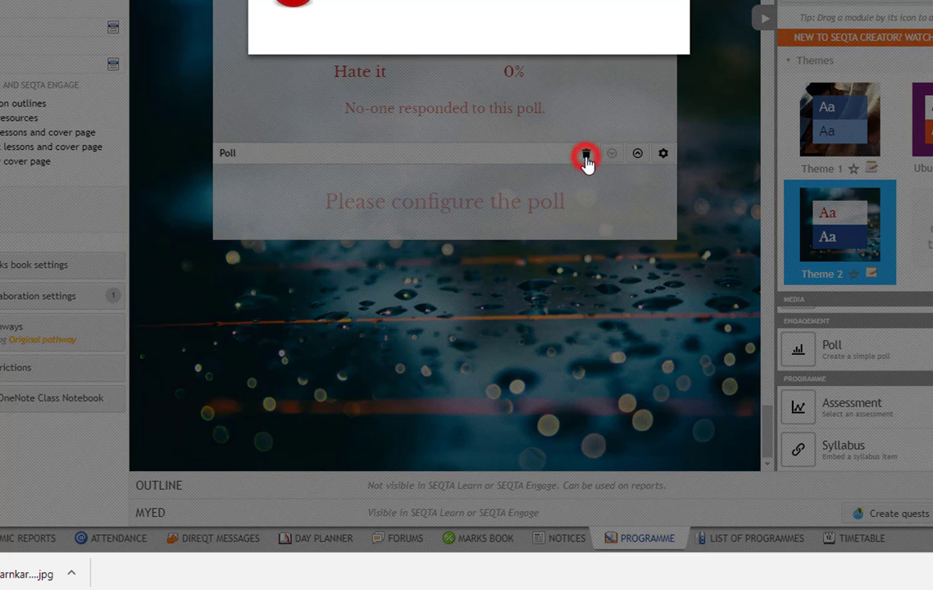
click(584, 155)
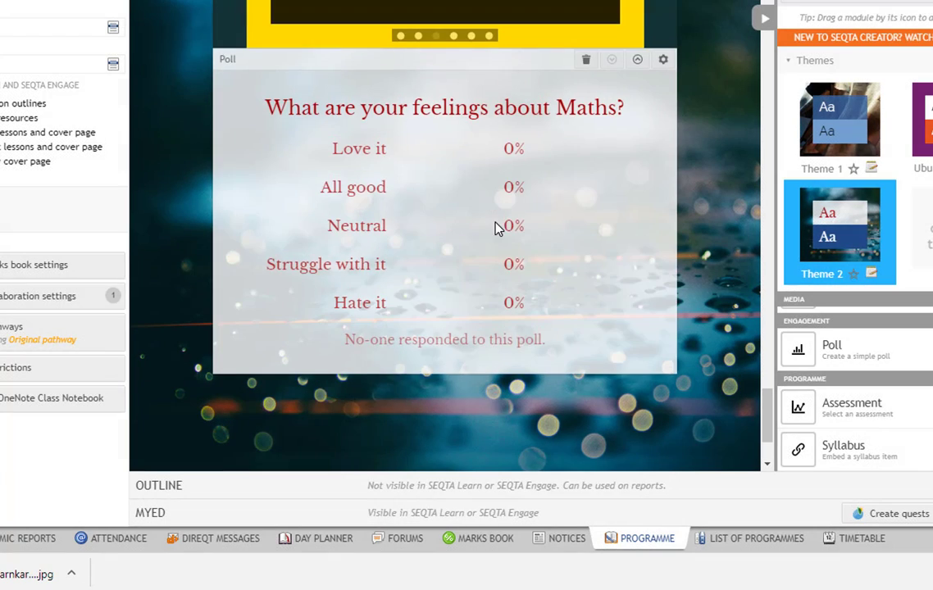
mouse_move(371, 303)
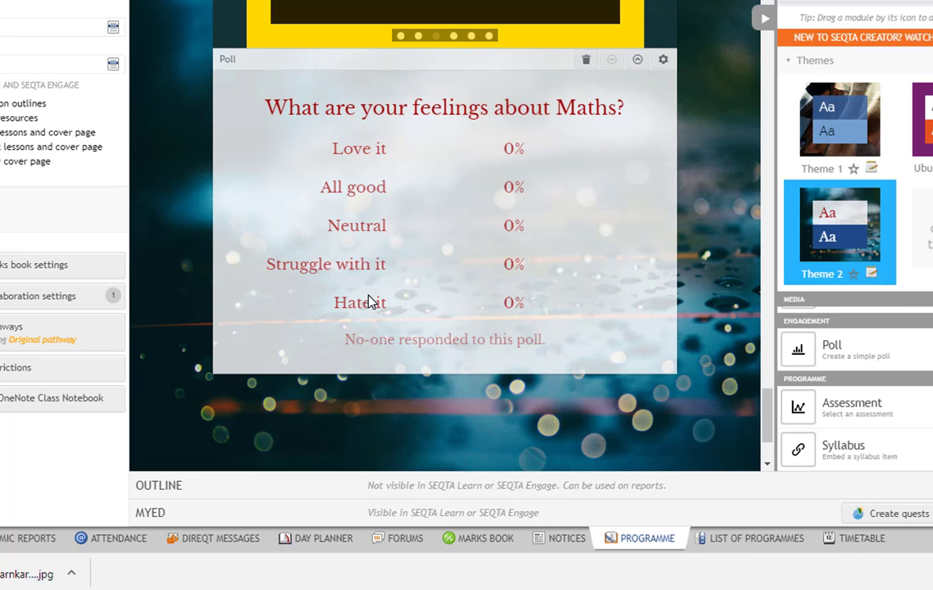
mouse_move(663, 59)
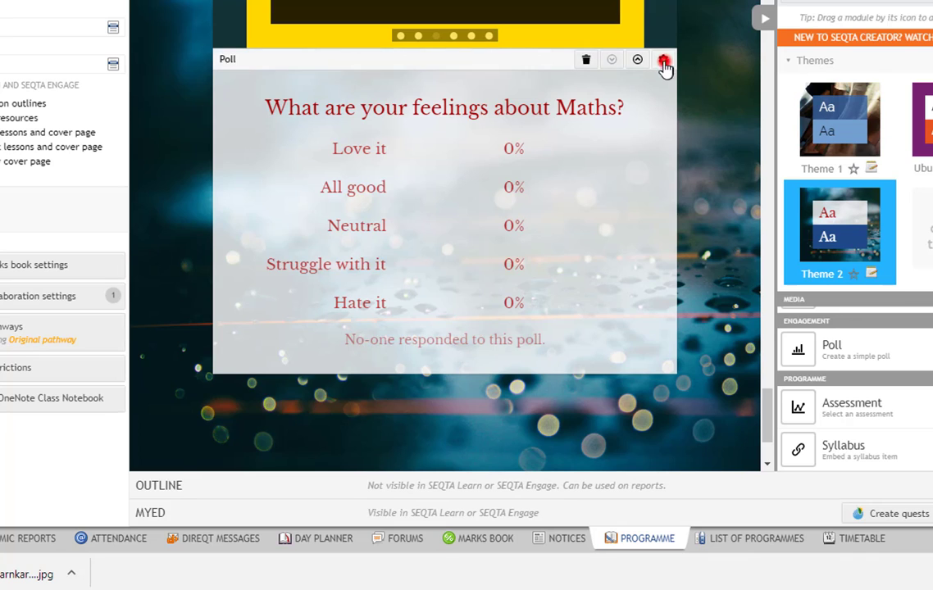
click(663, 59)
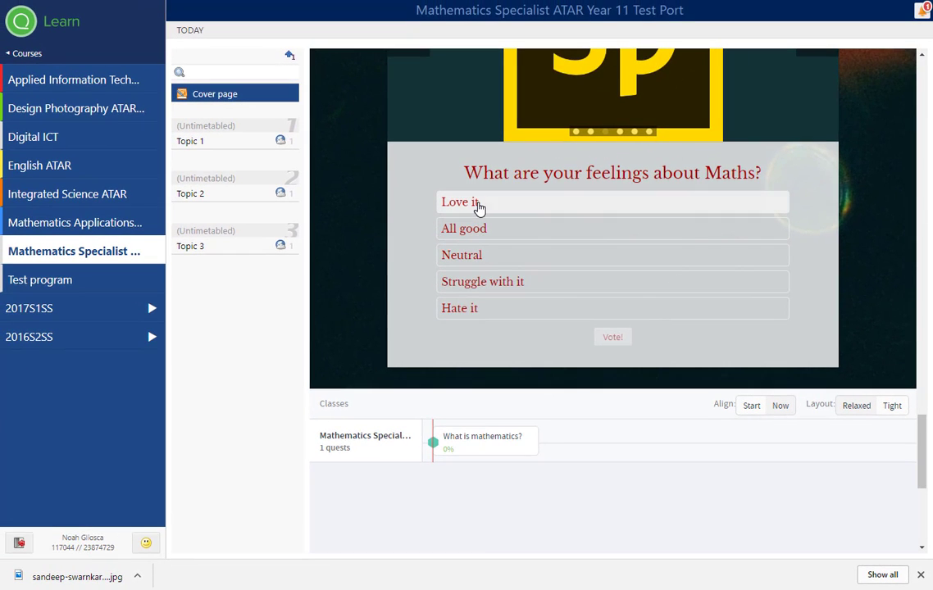
As a student in SEQTA Learn, vote Love it so the poll shows 100% Love it
click(463, 202)
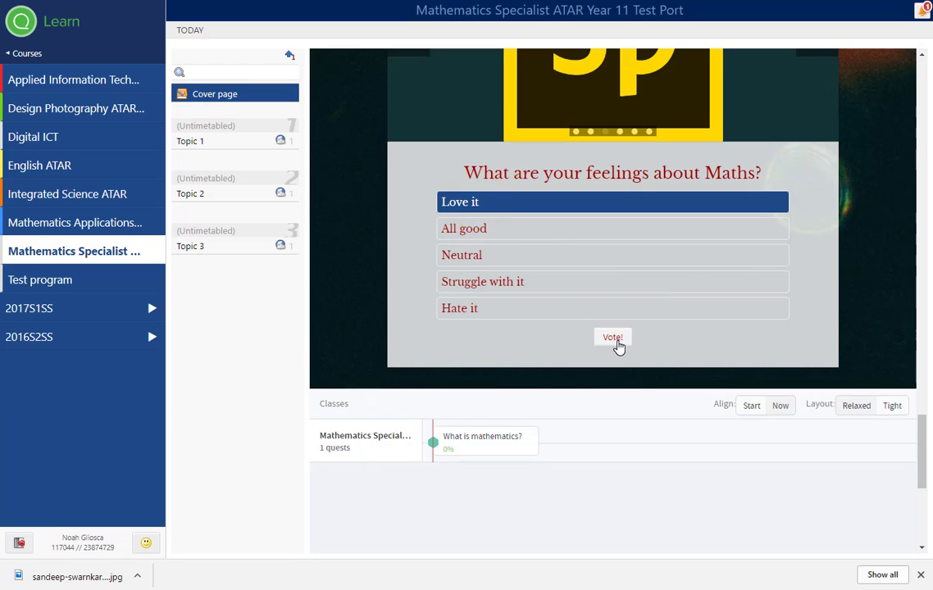
click(613, 338)
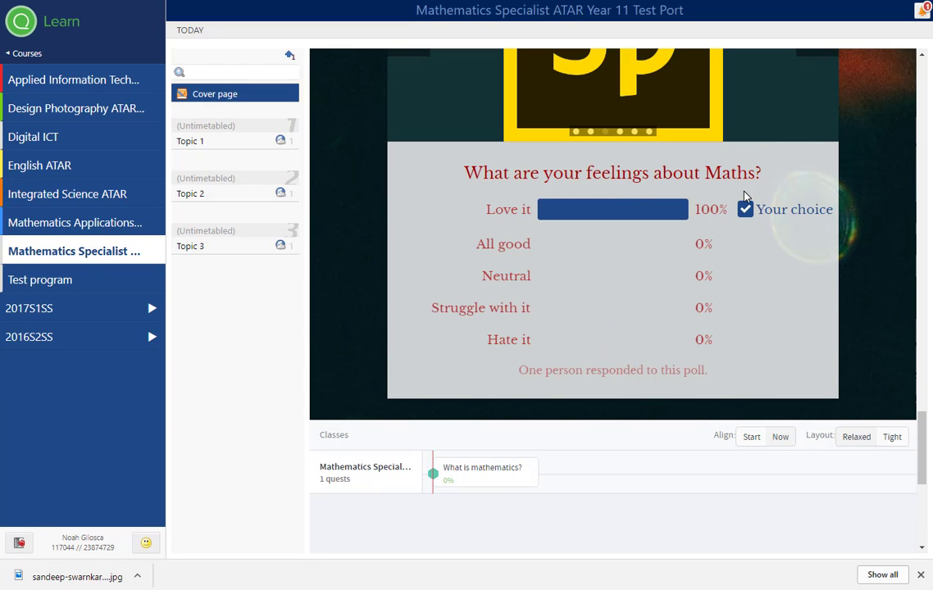
mouse_move(613, 344)
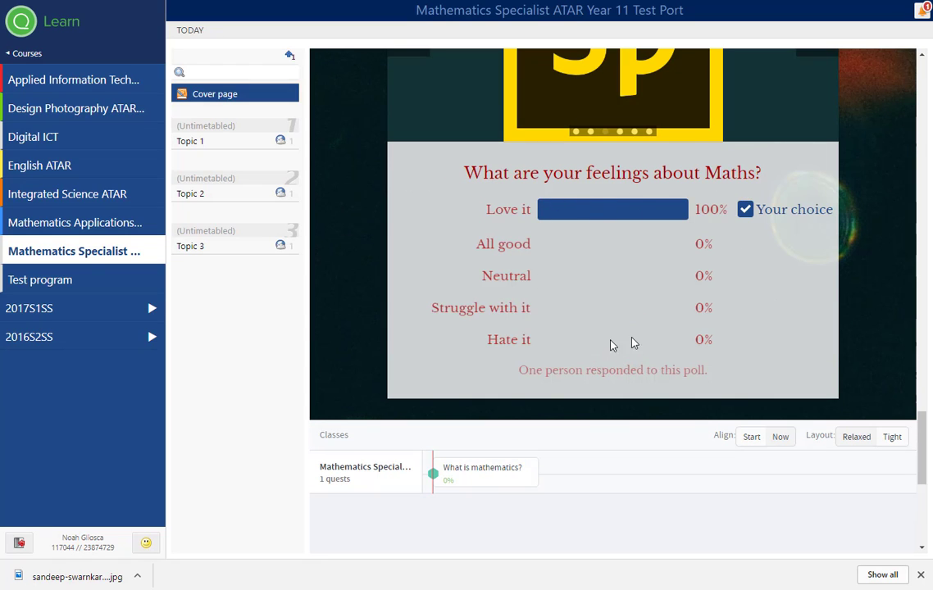
mouse_move(617, 172)
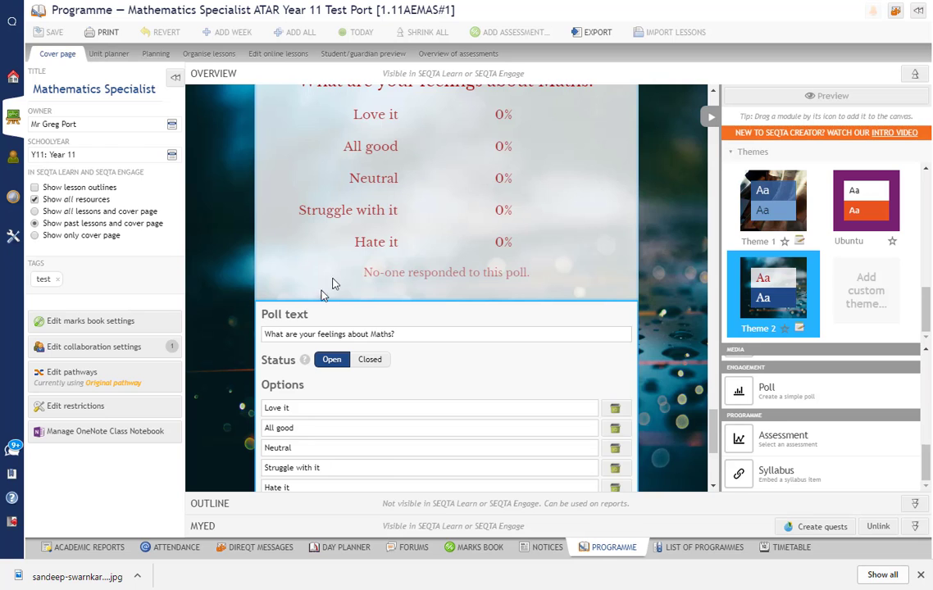
mouse_move(279, 69)
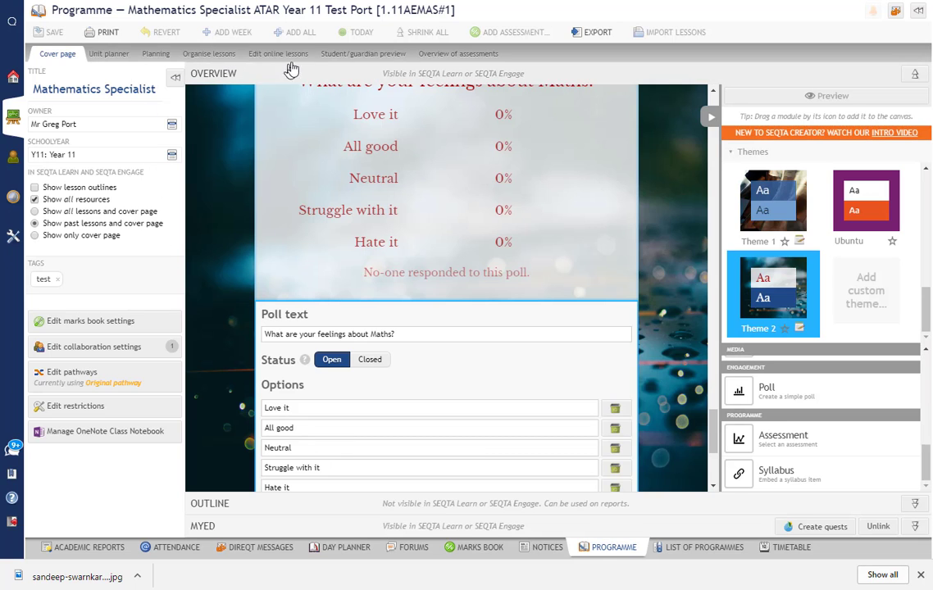
In Edit online lessons, add a poll with text Question to Topic 3 and set it Open
click(279, 52)
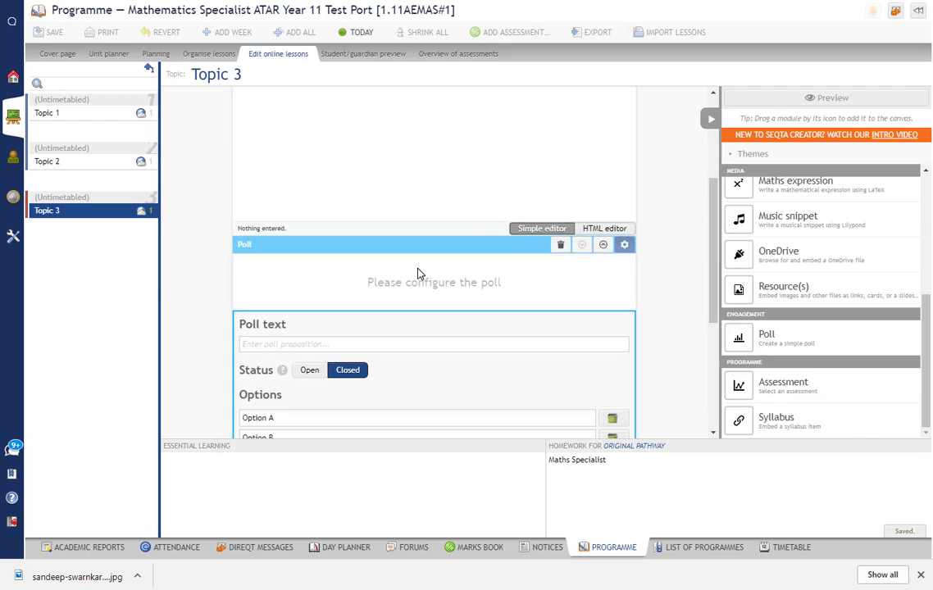
scroll(down, 3)
text(Question)
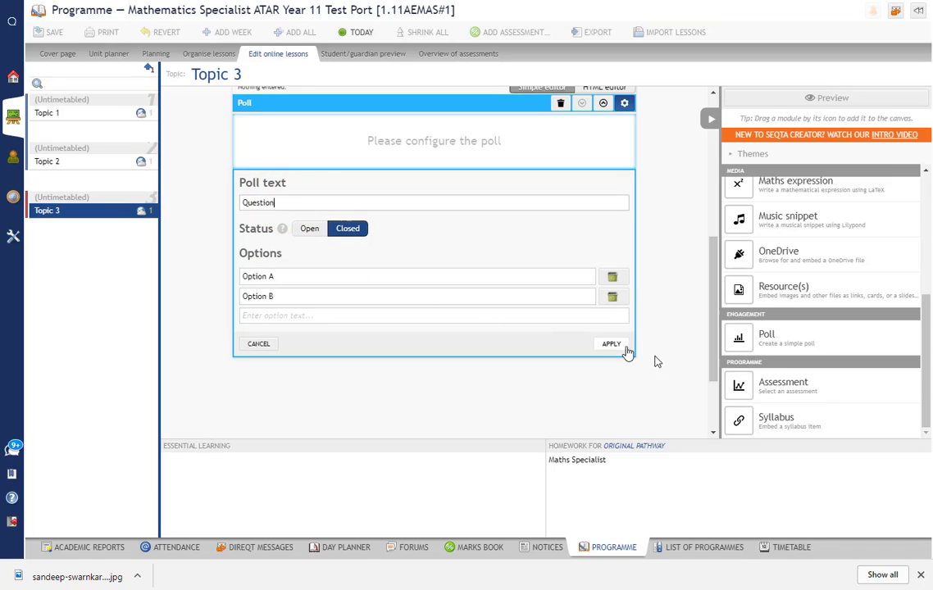
click(309, 228)
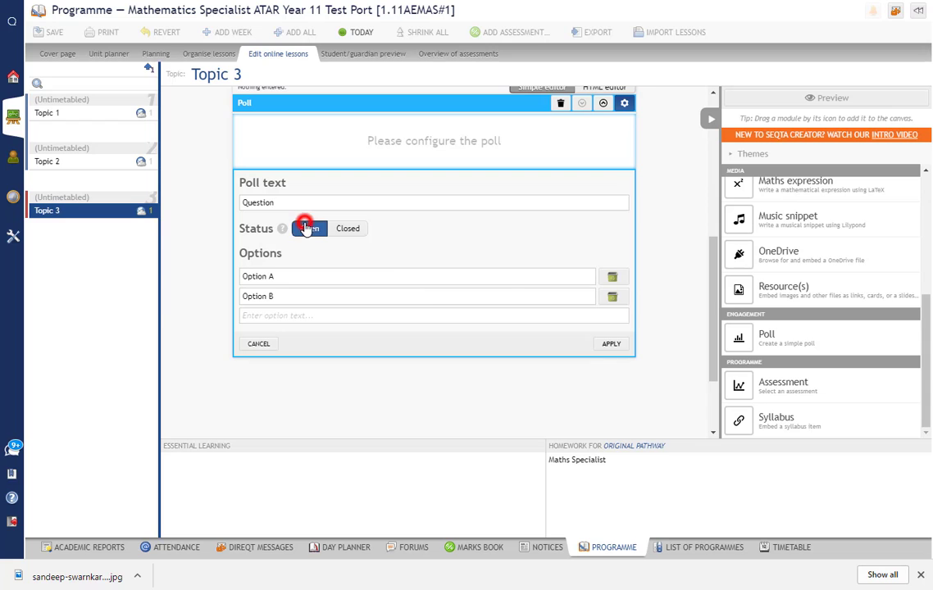
click(612, 345)
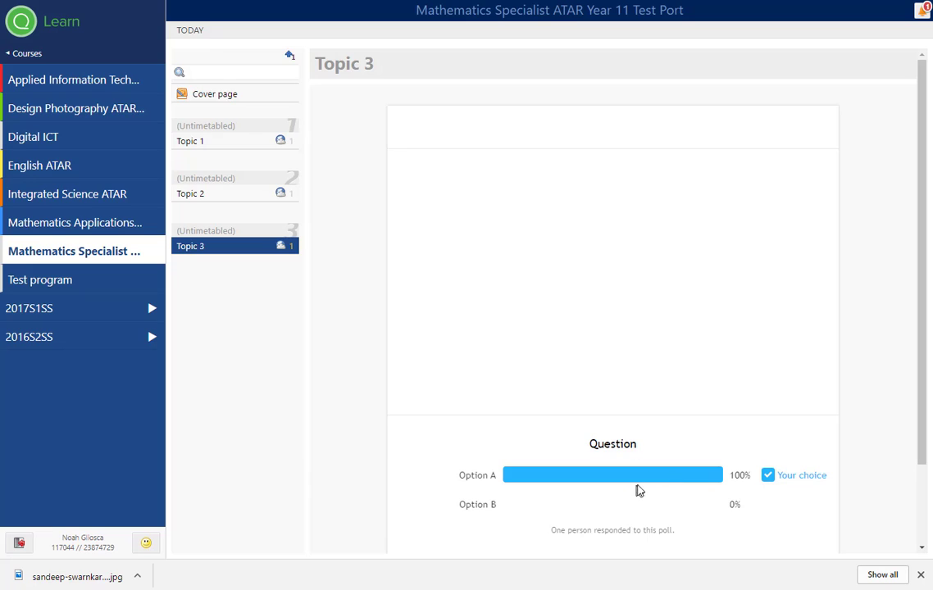
mouse_move(600, 394)
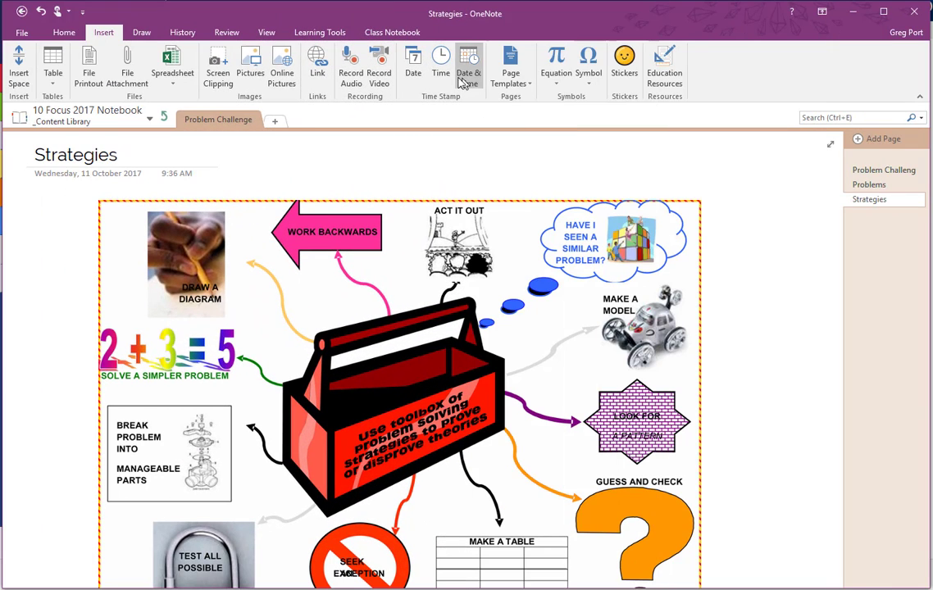
mouse_move(523, 13)
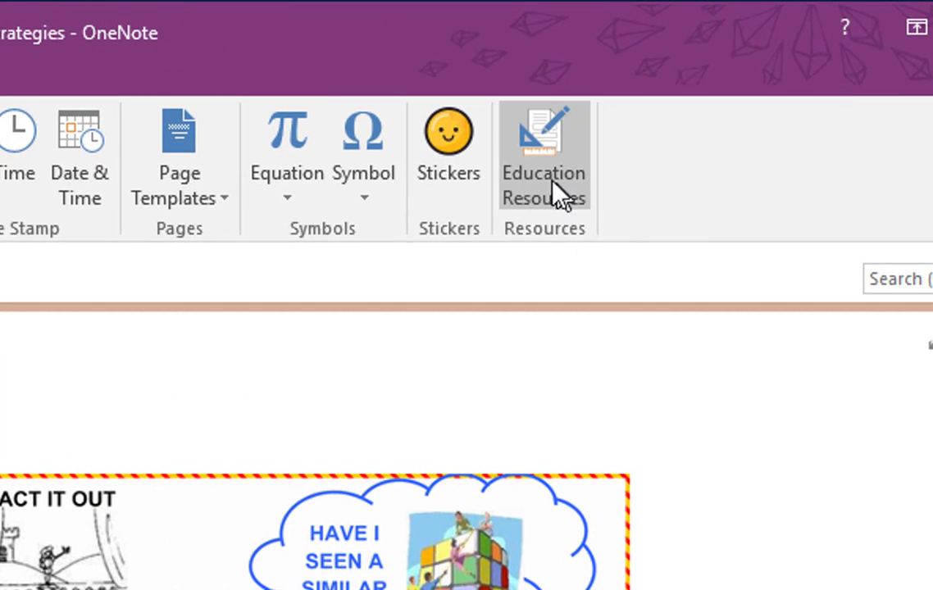
Bring up the Insert Education Resource window from OneNote's Insert ribbon
click(546, 156)
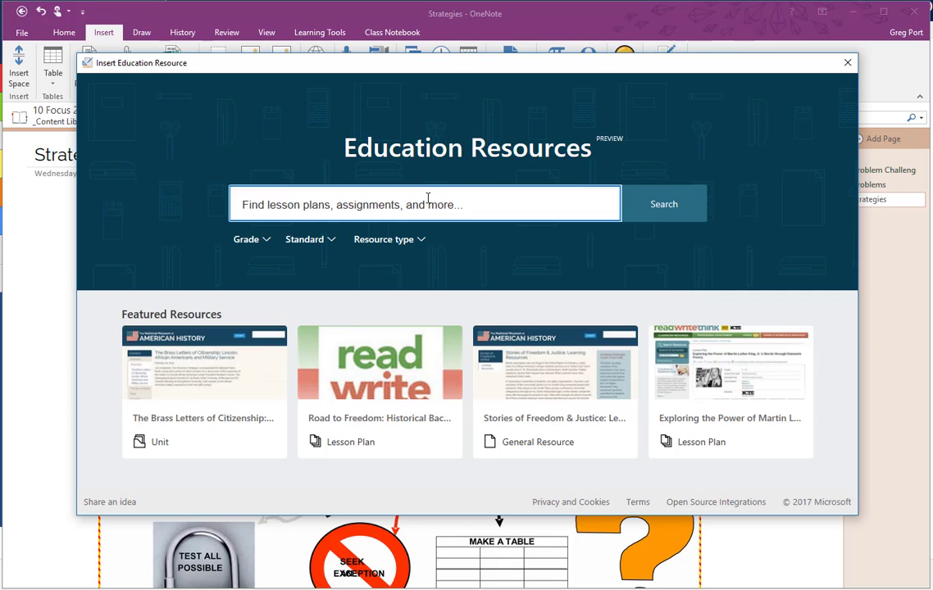
Filter the Education Resources catalogue to 7th grade
click(389, 203)
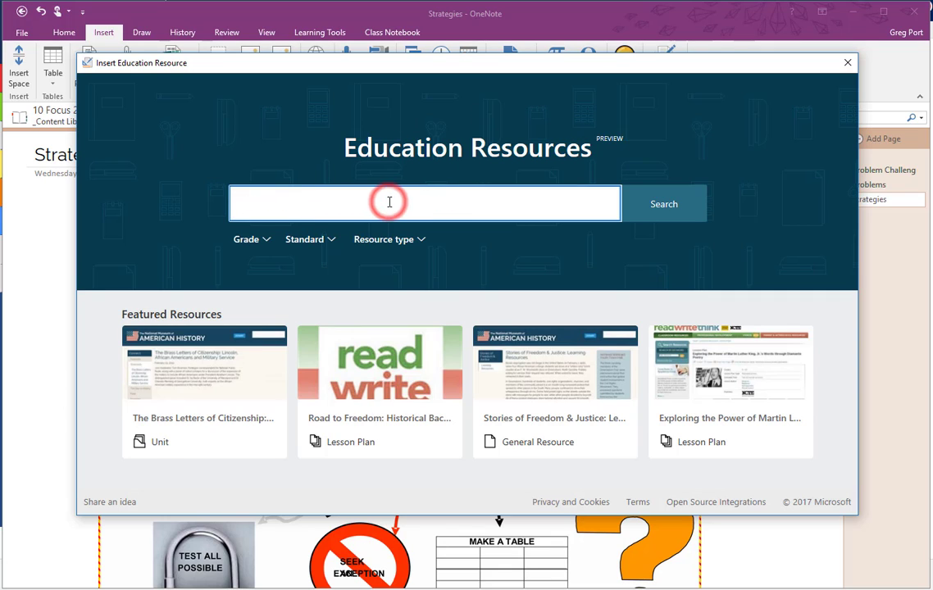
click(246, 240)
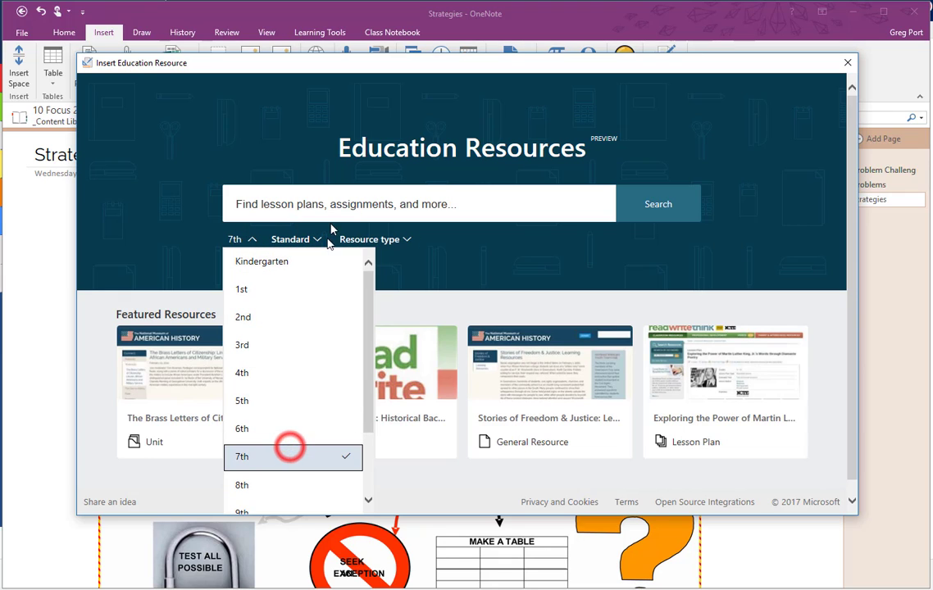
click(295, 240)
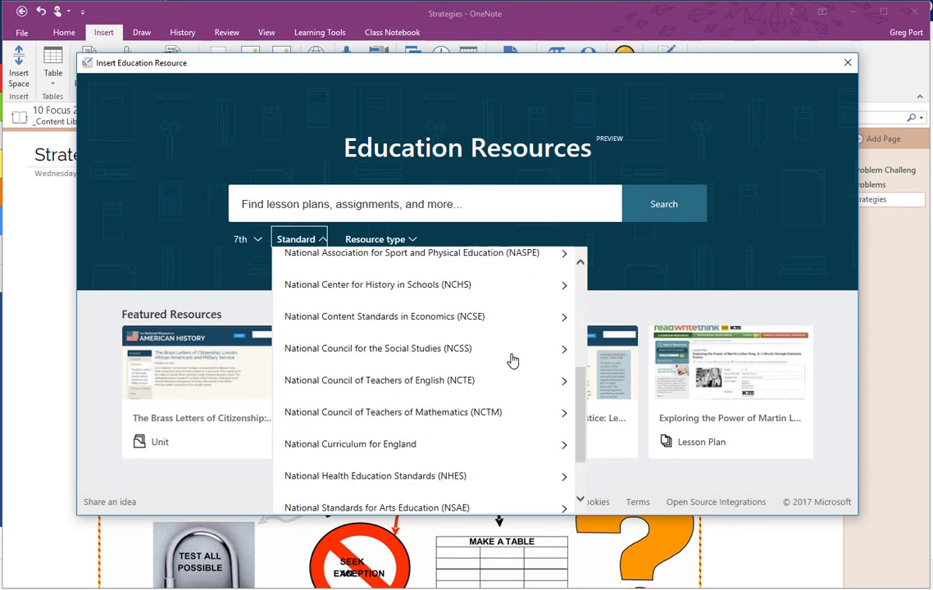
scroll(up, 3)
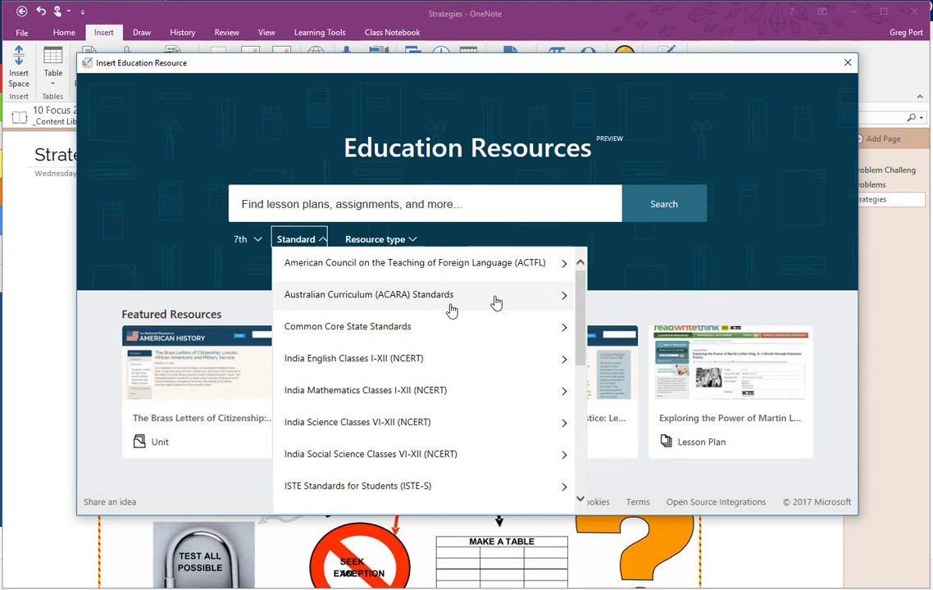
mouse_move(558, 300)
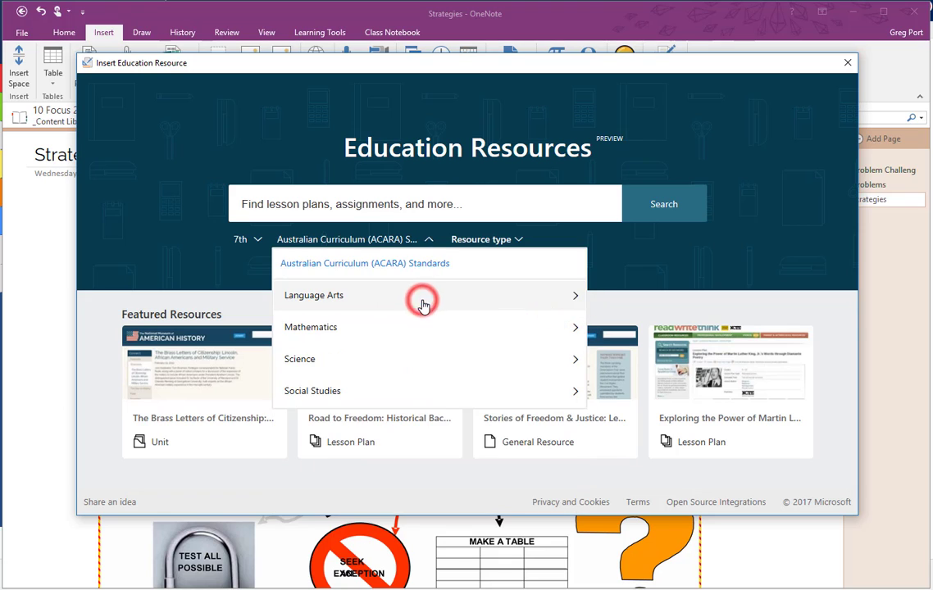
mouse_move(318, 364)
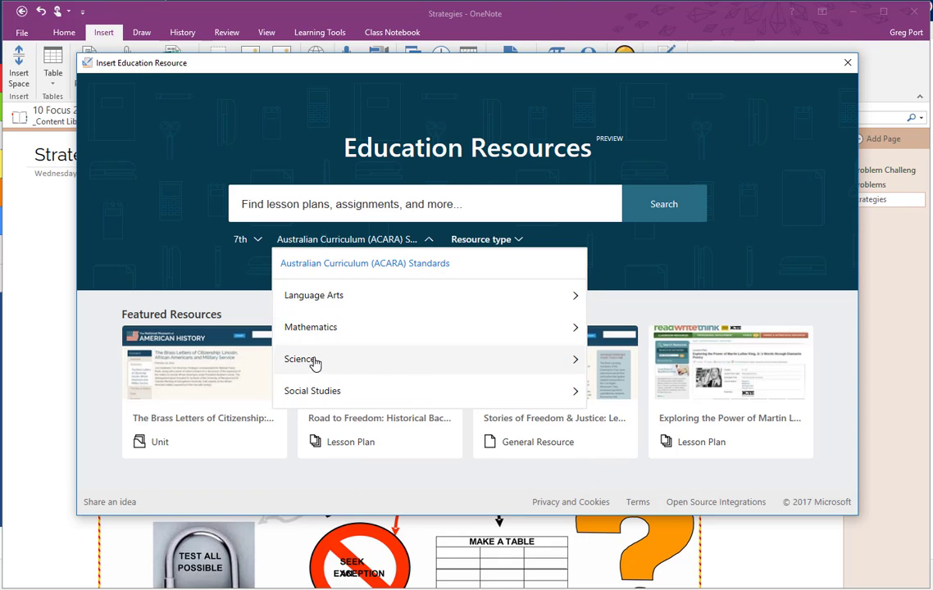
Set the standard to ACARA Science > Chemistry > Unit 3 Science Inquiry Skills, giving 9 results
click(301, 359)
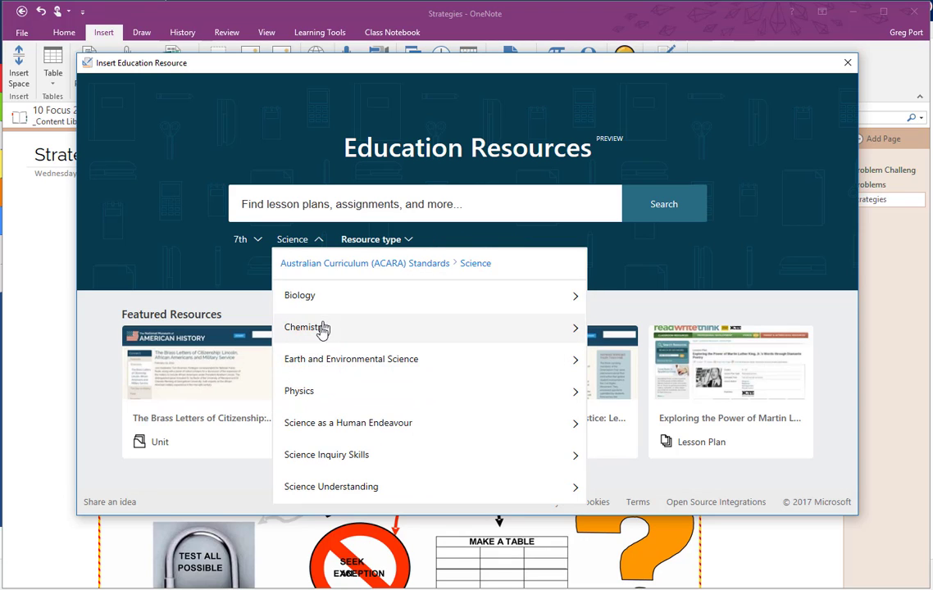
click(318, 328)
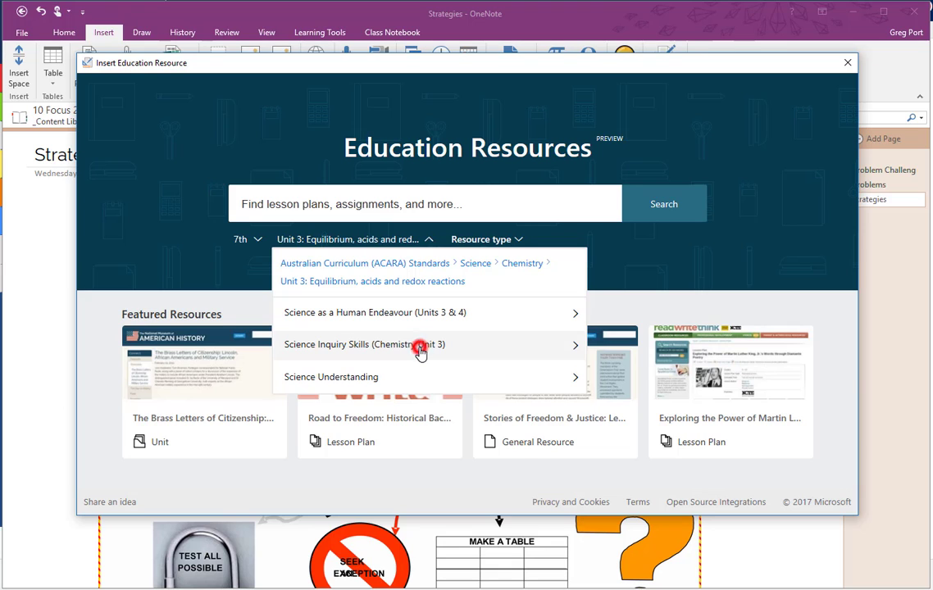
click(419, 344)
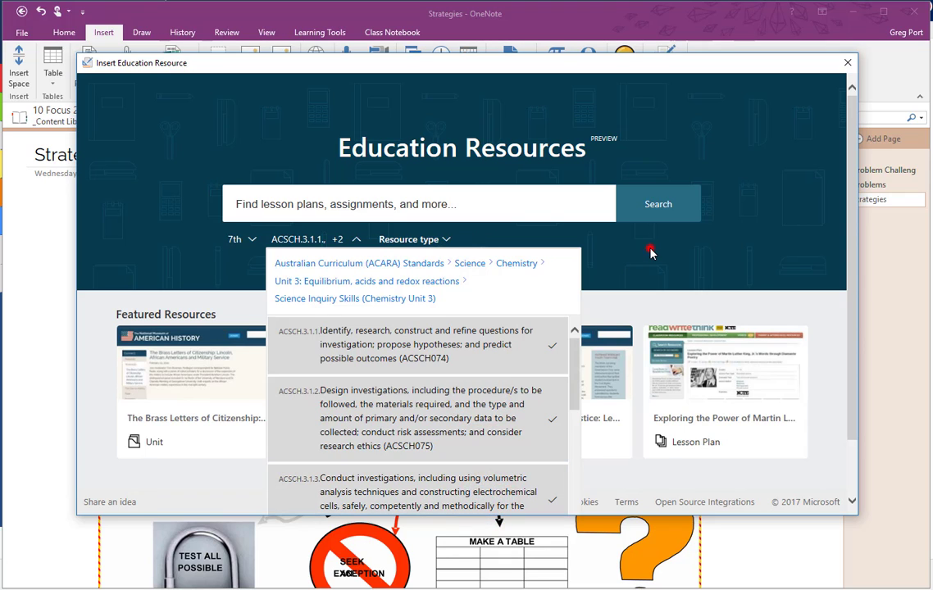
click(658, 204)
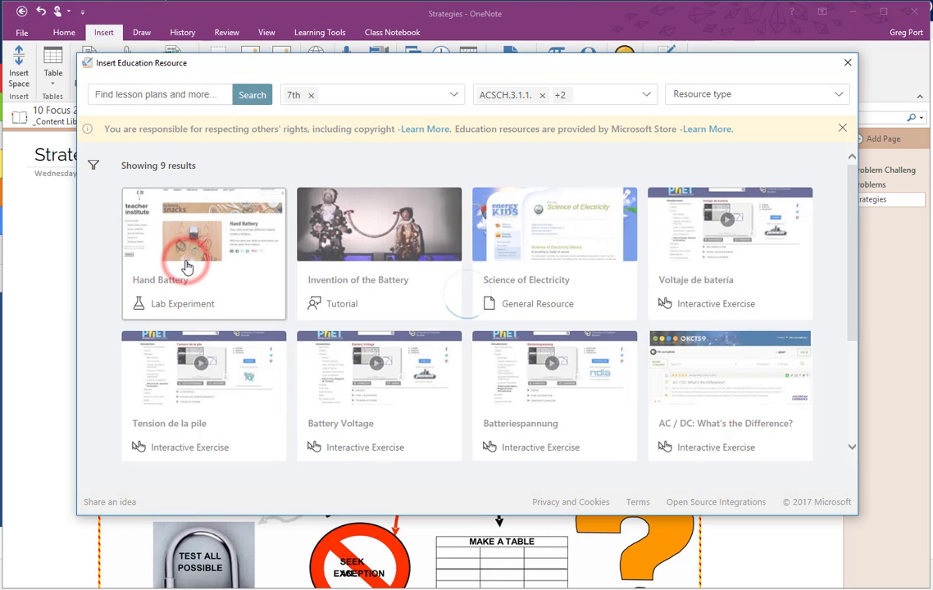
Review the Hand Battery lab experiment and insert it as a link on the Strategies page
click(187, 267)
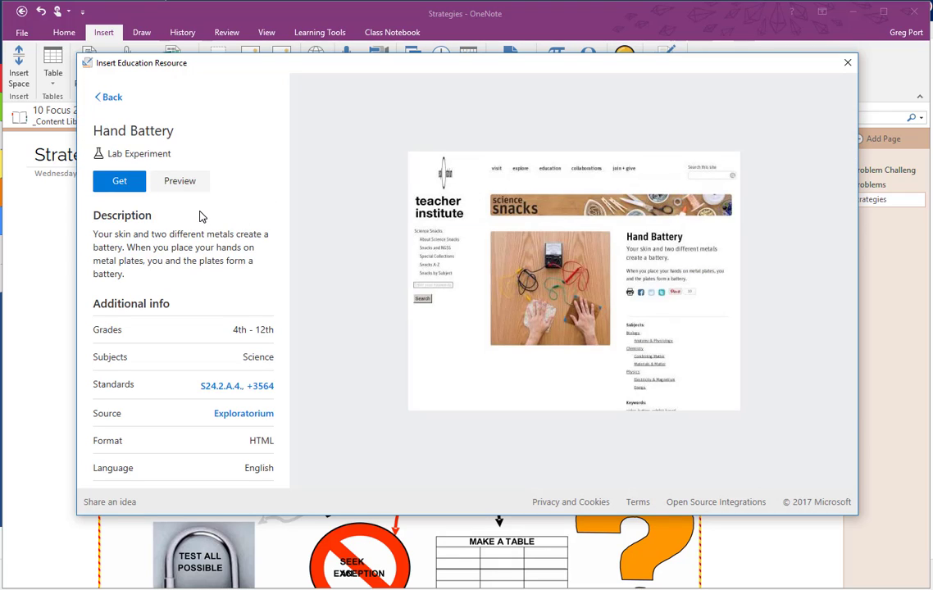
mouse_move(161, 282)
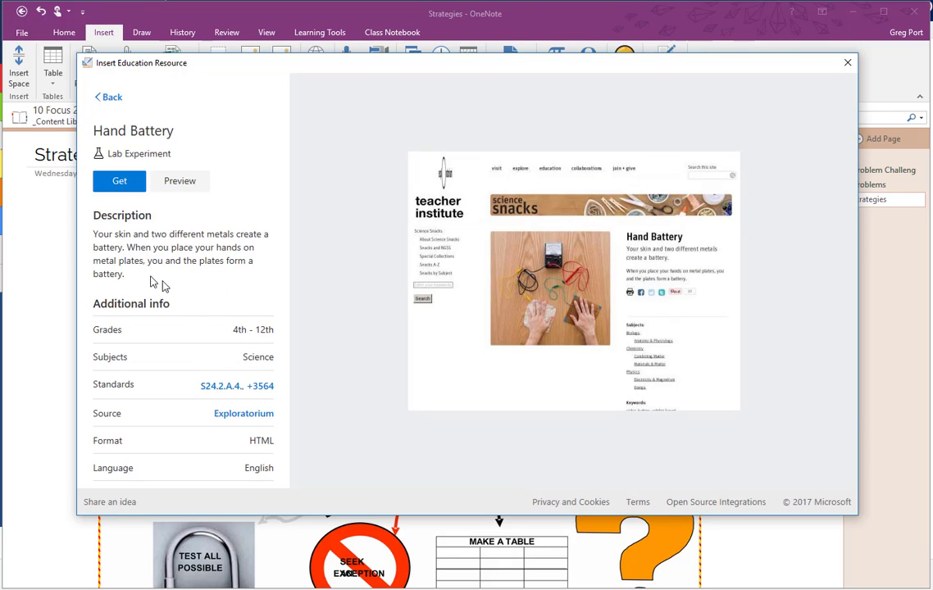
mouse_move(234, 427)
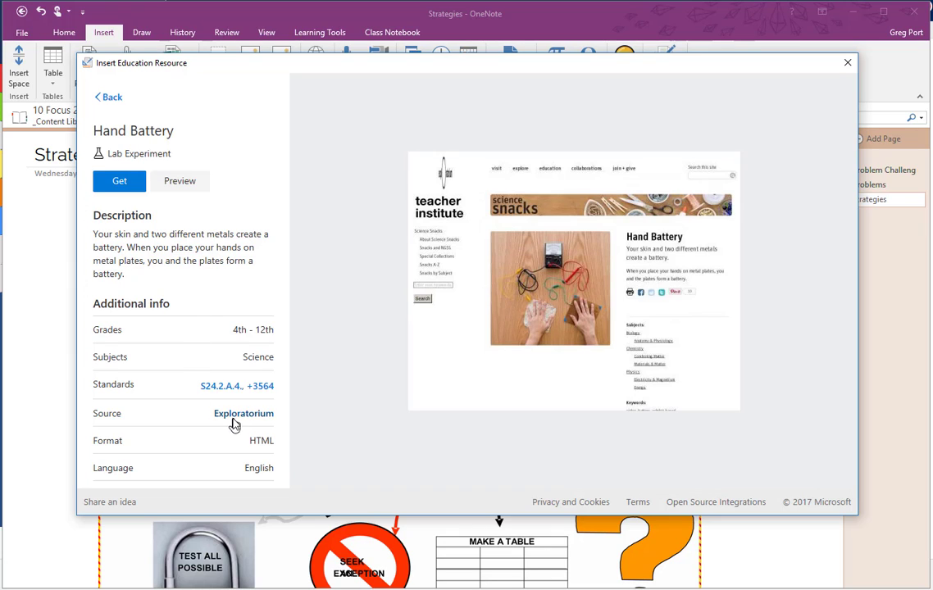
mouse_move(237, 424)
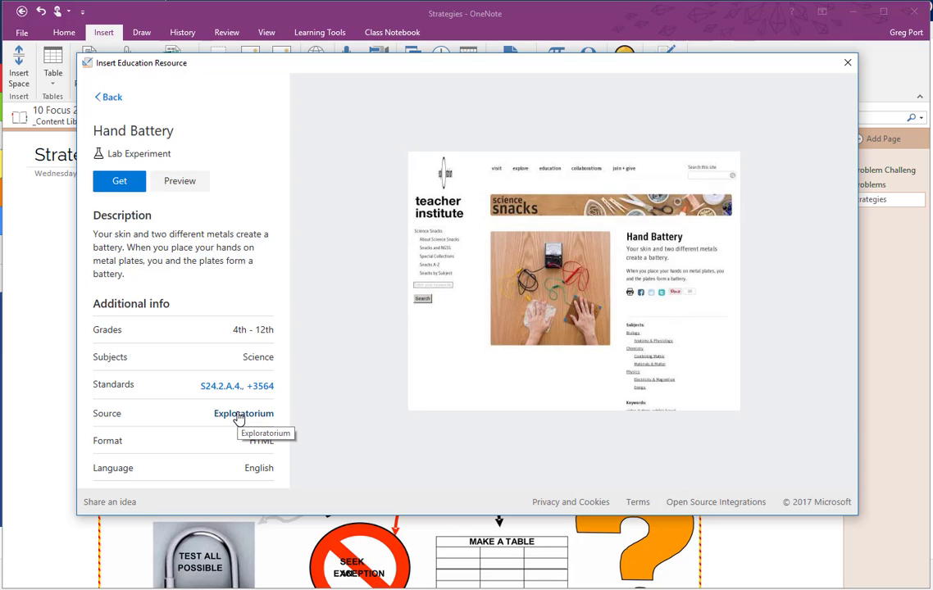
click(118, 180)
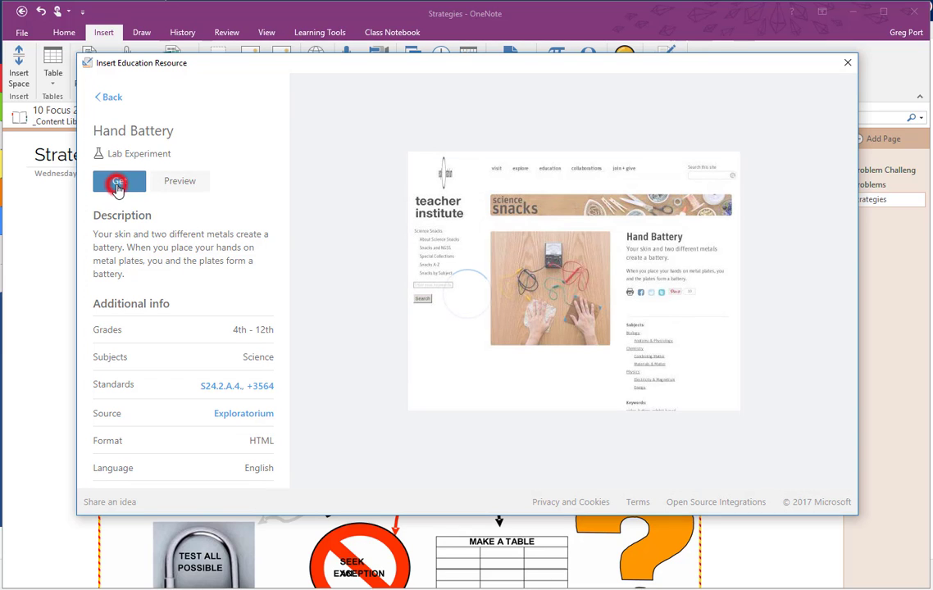
click(118, 181)
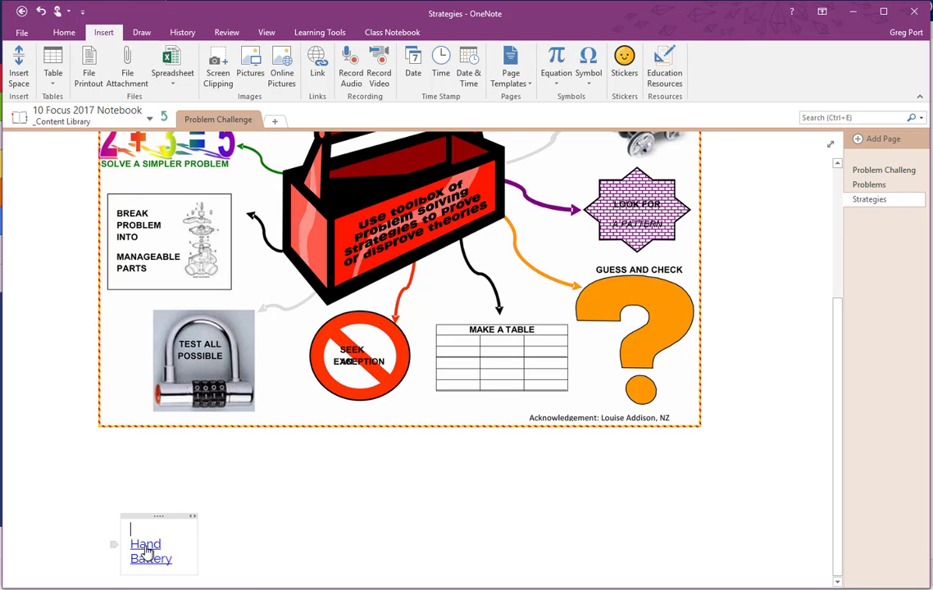
click(144, 551)
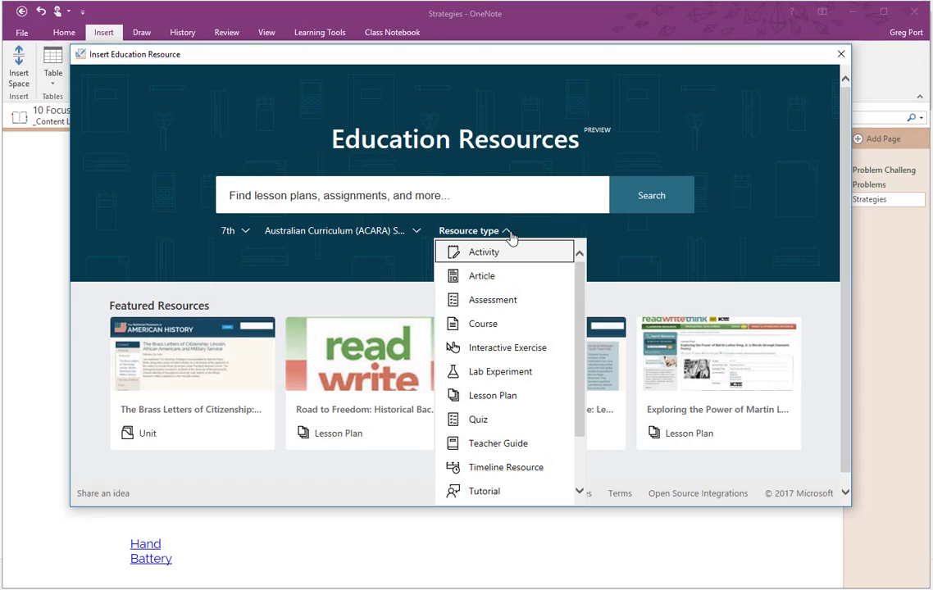
mouse_move(583, 299)
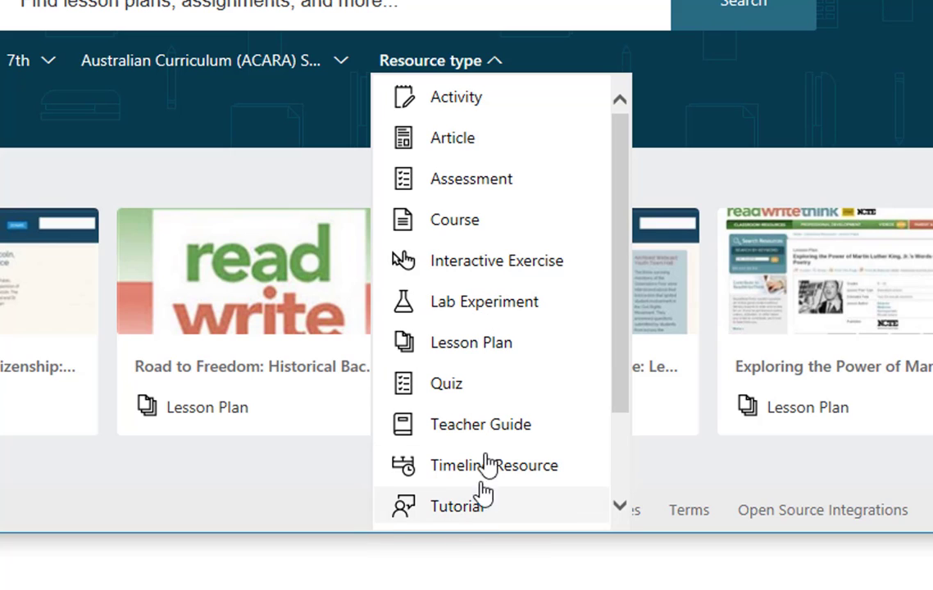
mouse_move(594, 403)
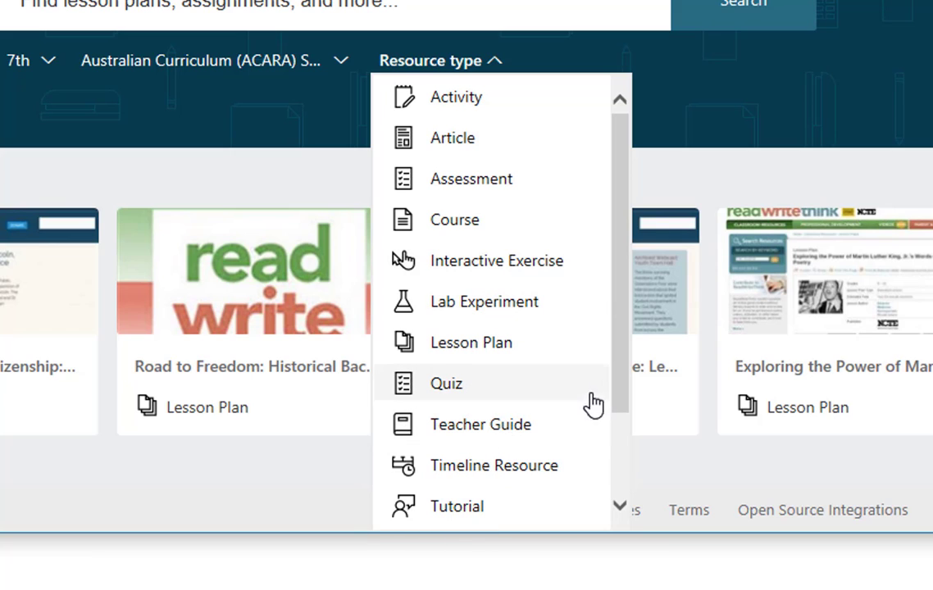
Set Resource type to Interactive Exercise while keeping 7th grade and ACARA standards
scroll(down, 3)
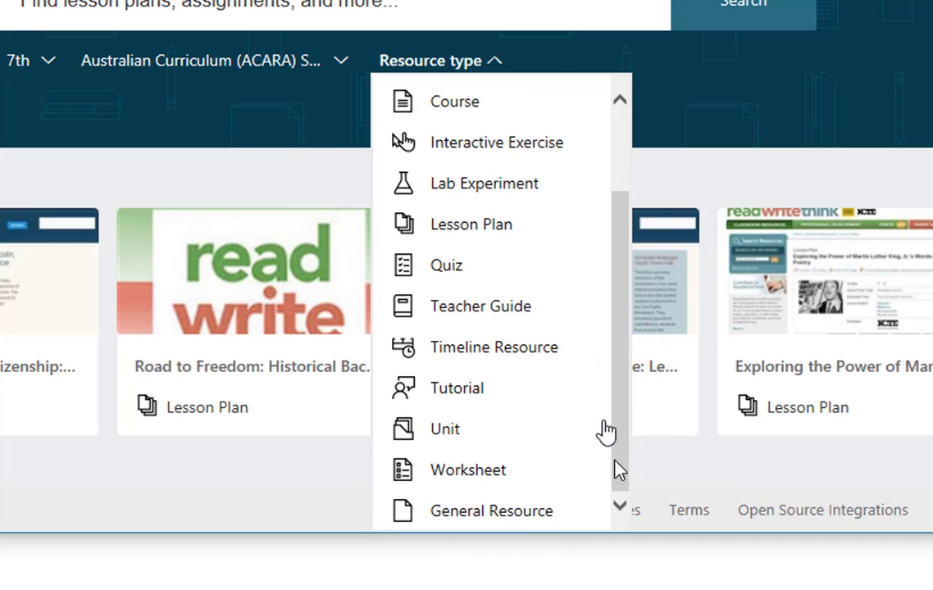
mouse_move(473, 156)
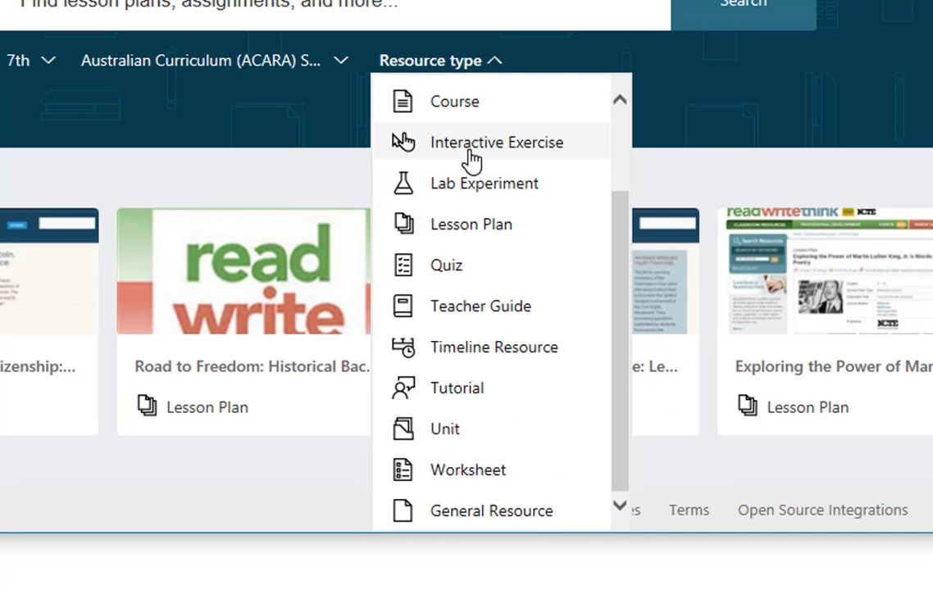
click(495, 141)
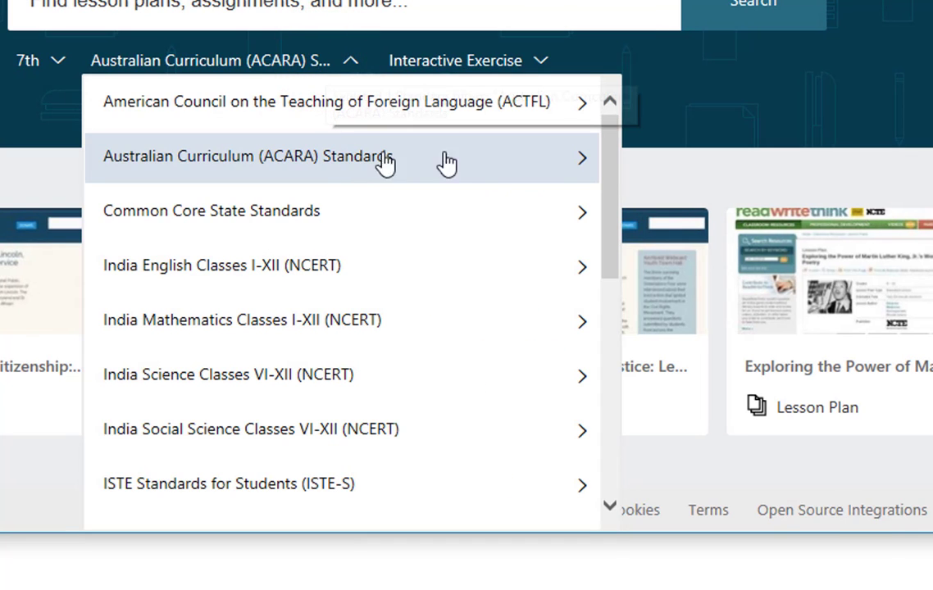
click(580, 157)
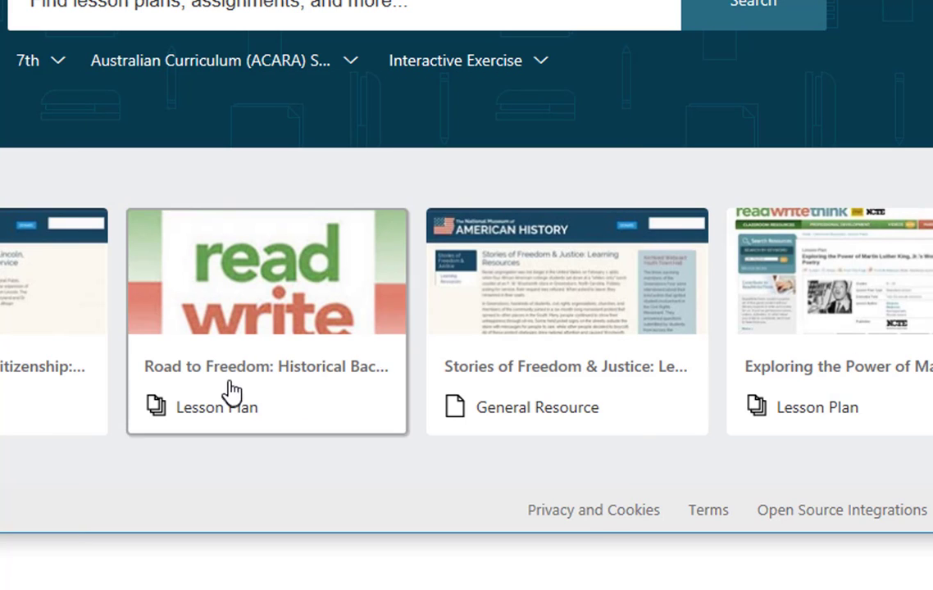
mouse_move(691, 336)
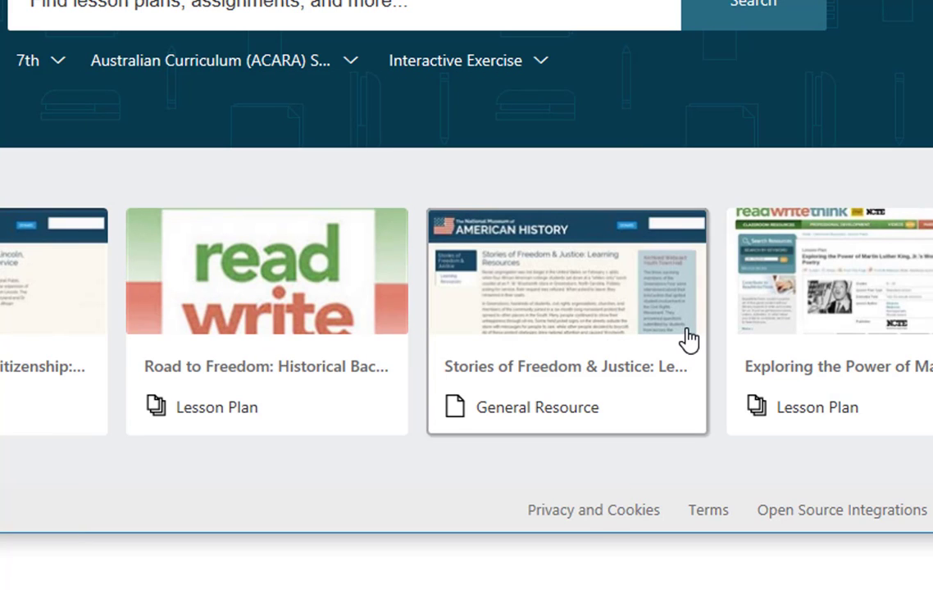